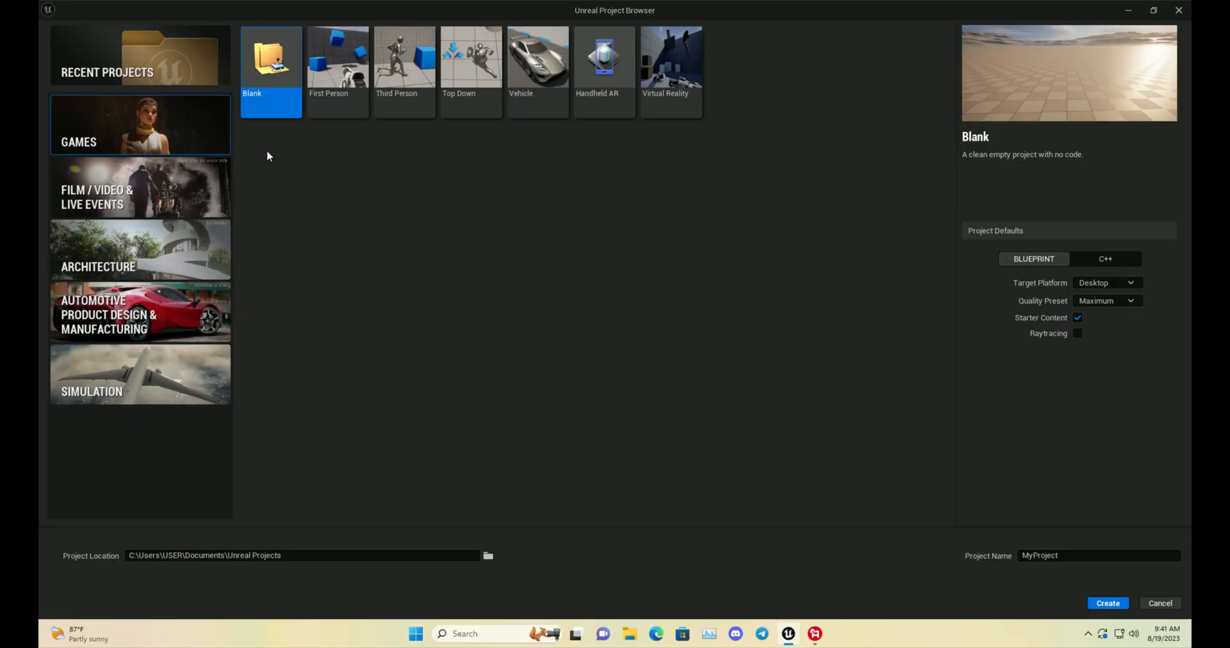
# - Pick the Third Person template, target Mobile, and name the project MobileUE53
pyautogui.click(405, 59)
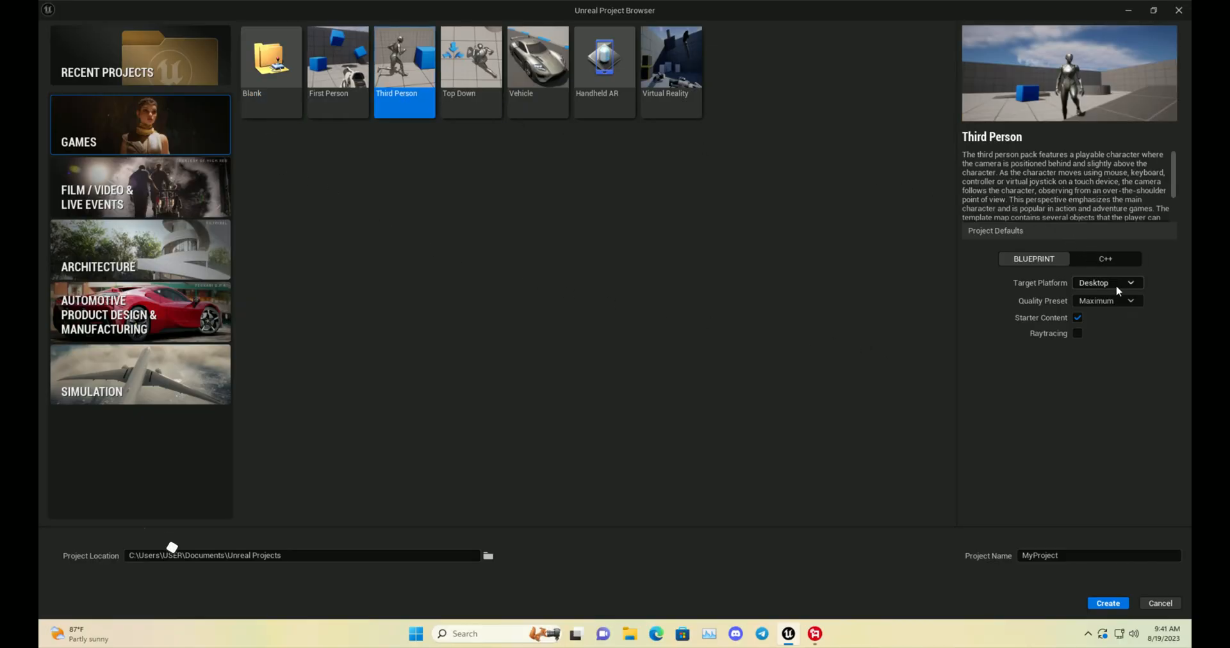
pyautogui.click(1107, 283)
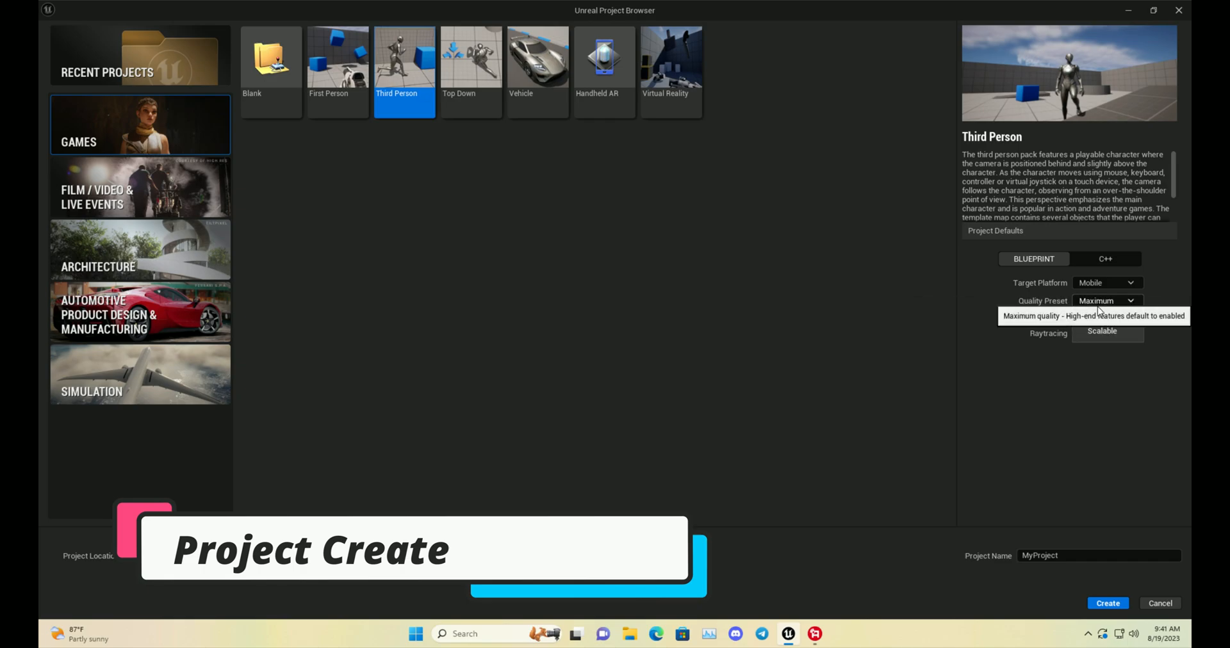
pyautogui.moveTo(1077, 318)
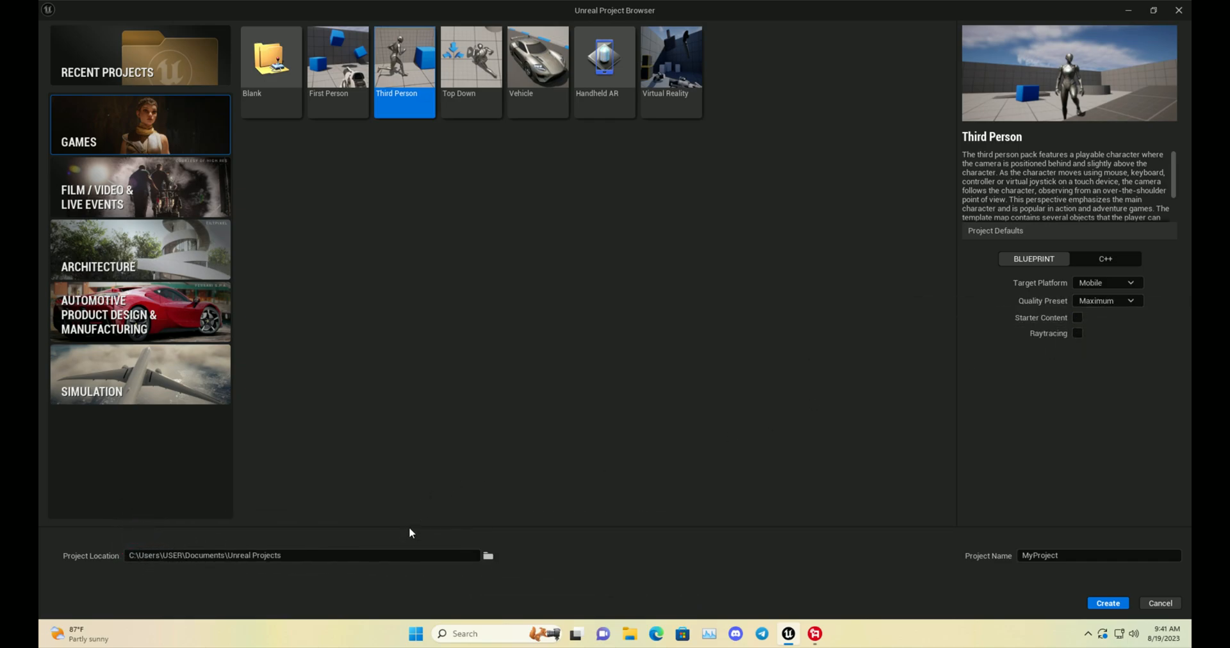
pyautogui.click(1099, 555)
pyautogui.write('M')
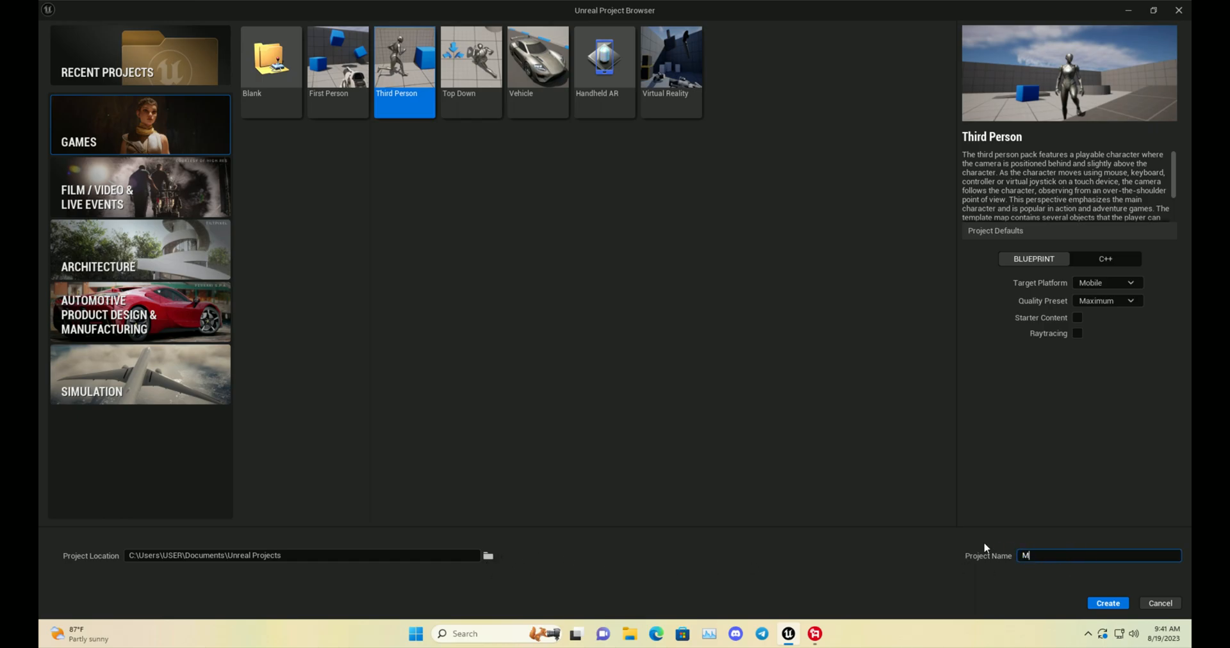
pyautogui.write('obile')
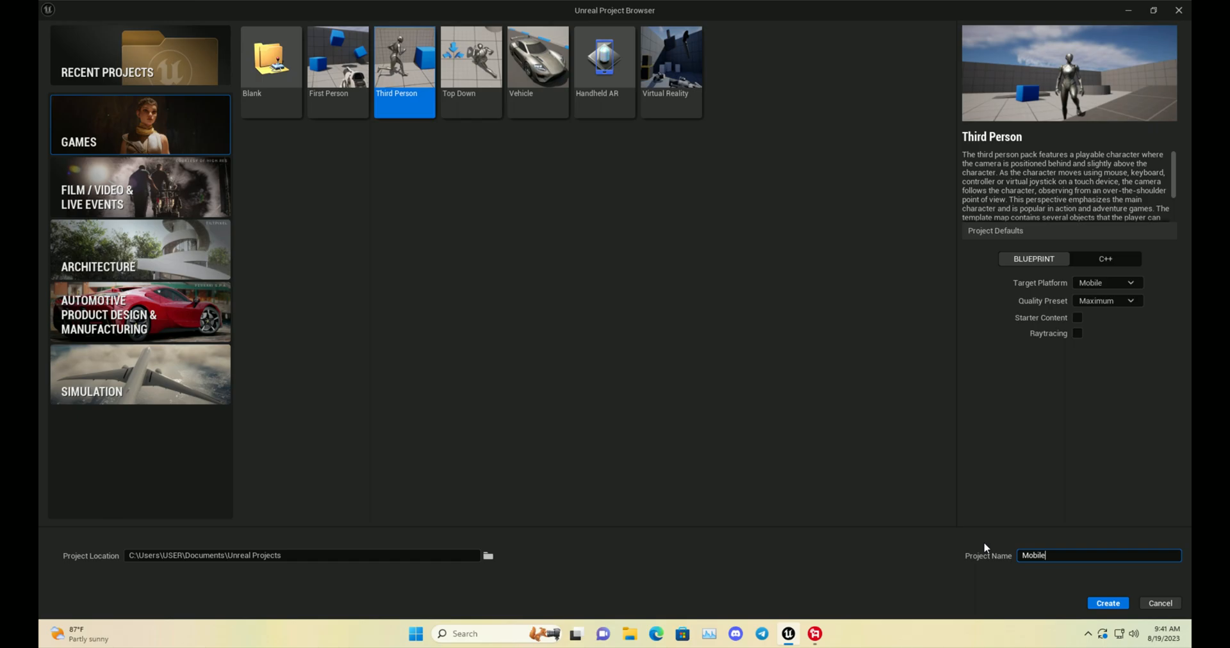
pyautogui.write('UE53')
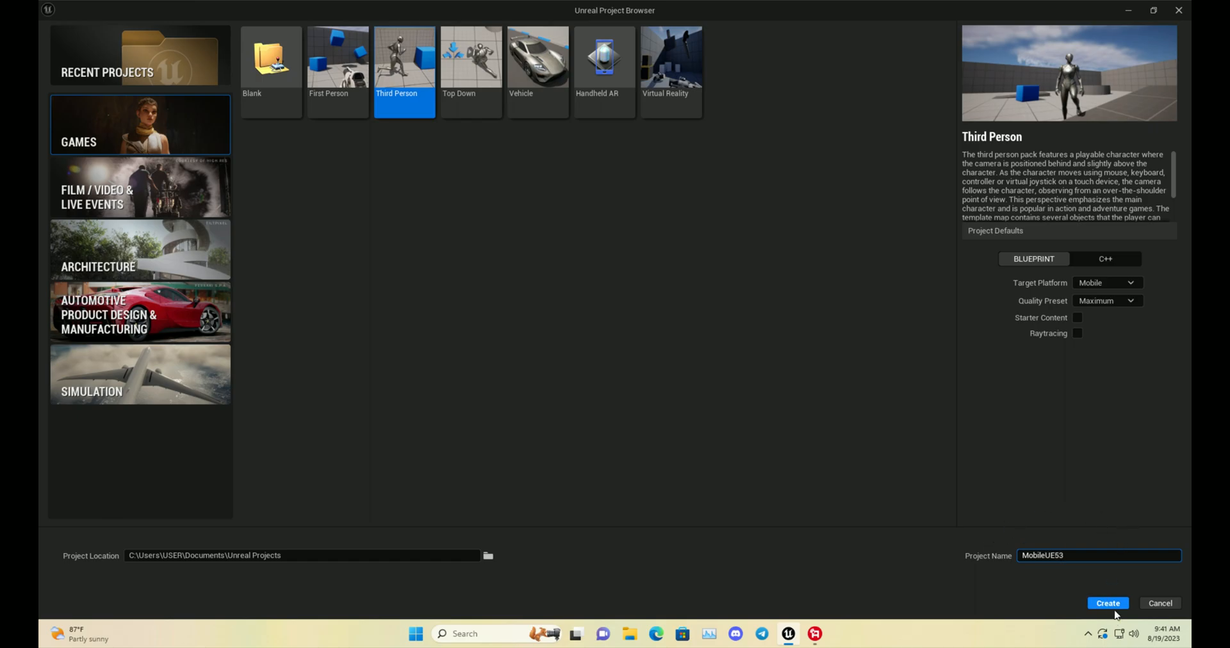
# - Create the MobileUE53 project and open the editor's Edit menu once ThirdPersonMap loads
pyautogui.click(1107, 603)
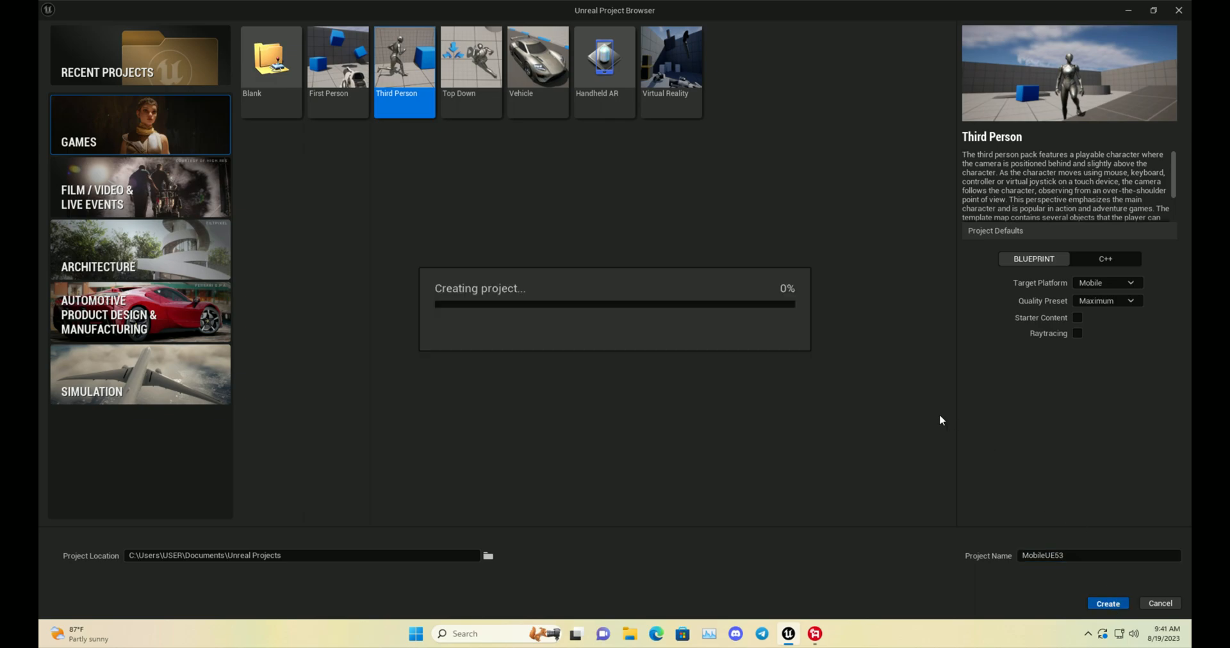
pyautogui.click(1107, 604)
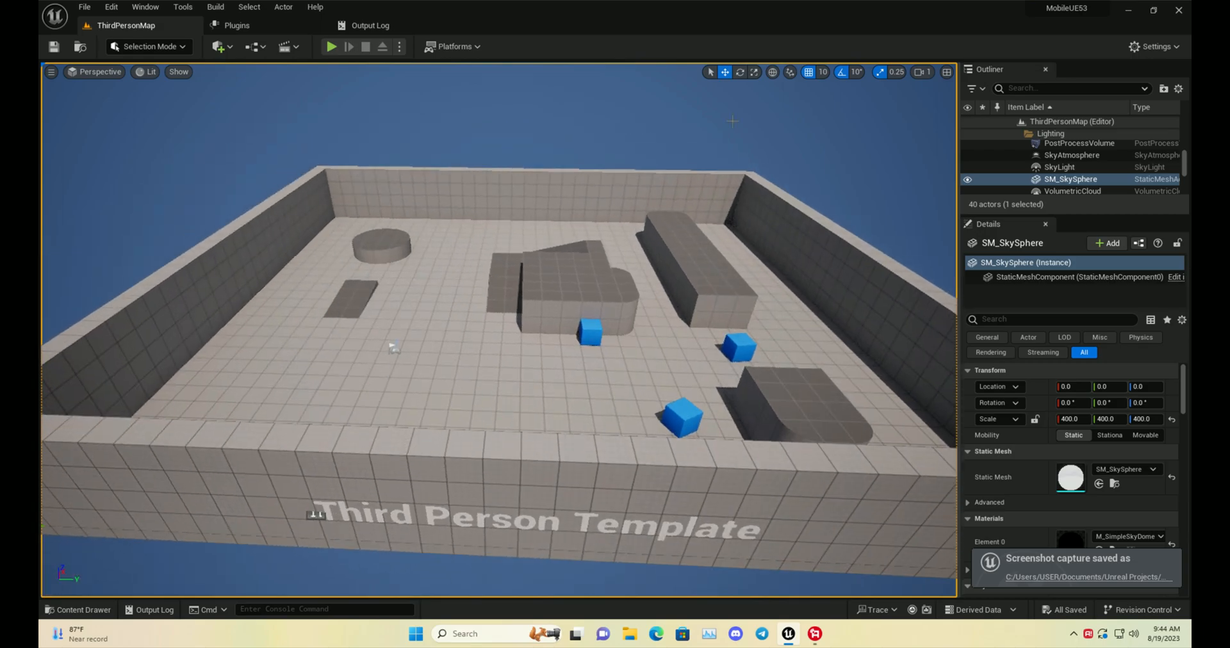
pyautogui.click(111, 7)
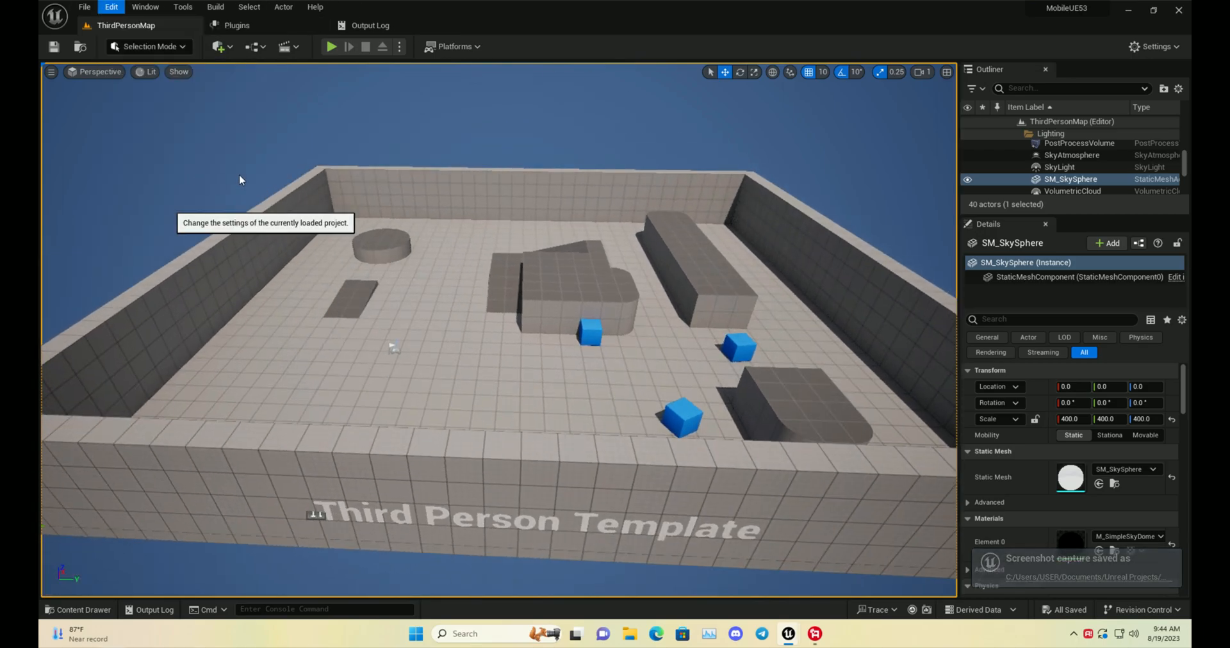
# - In maximized Project Settings, set the Windows toolchain compiler version to Visual Studio 2022
pyautogui.click(111, 7)
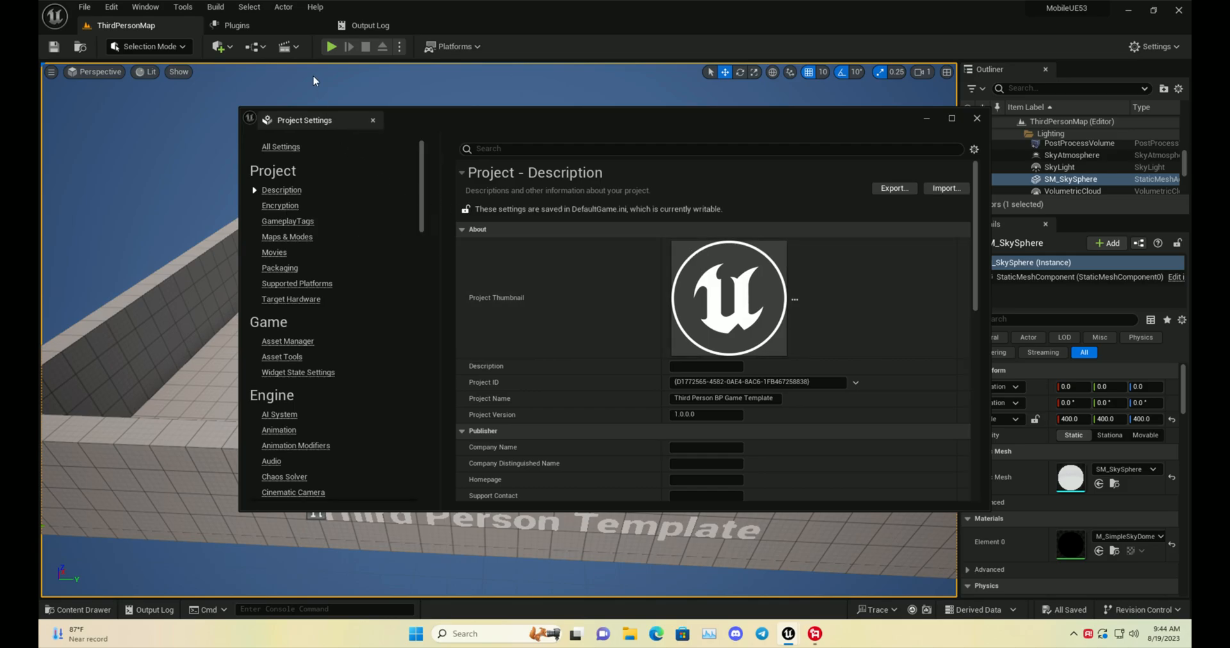
pyautogui.click(951, 118)
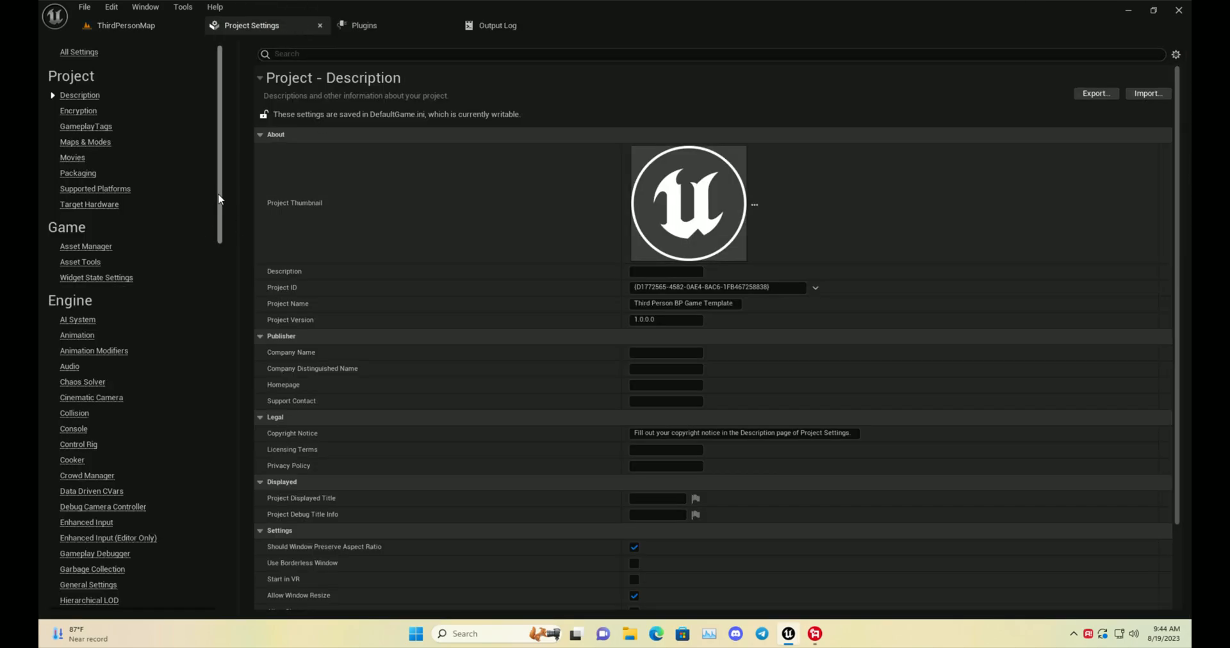
pyautogui.scroll(-3)
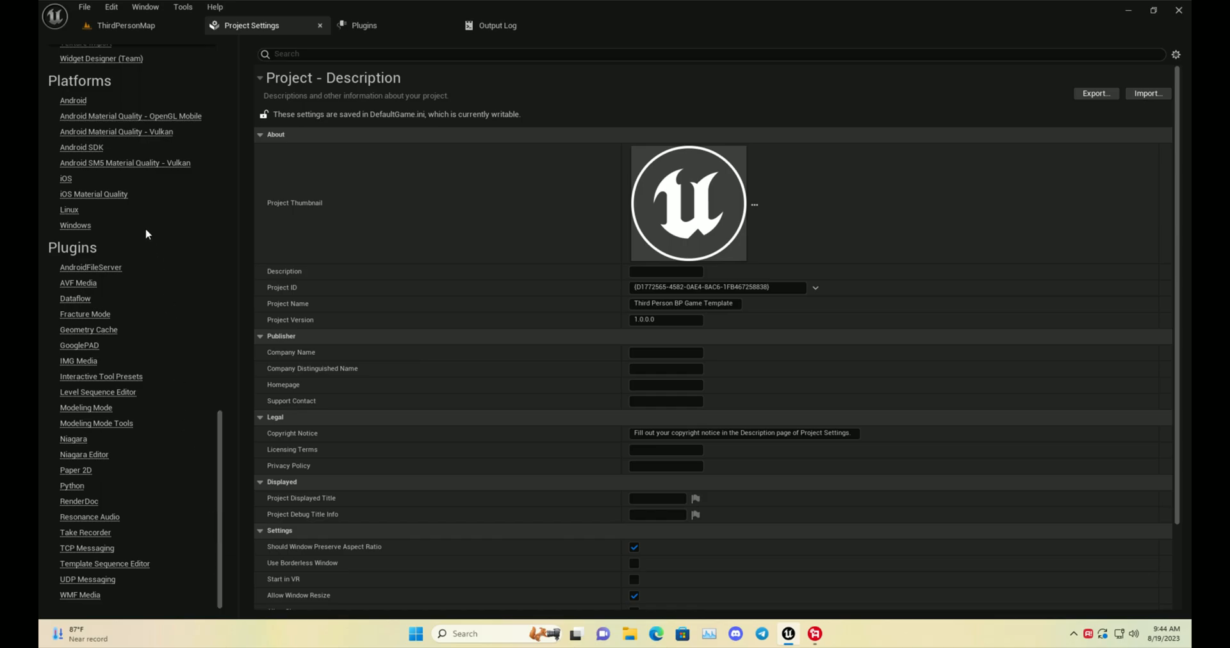
pyautogui.click(76, 225)
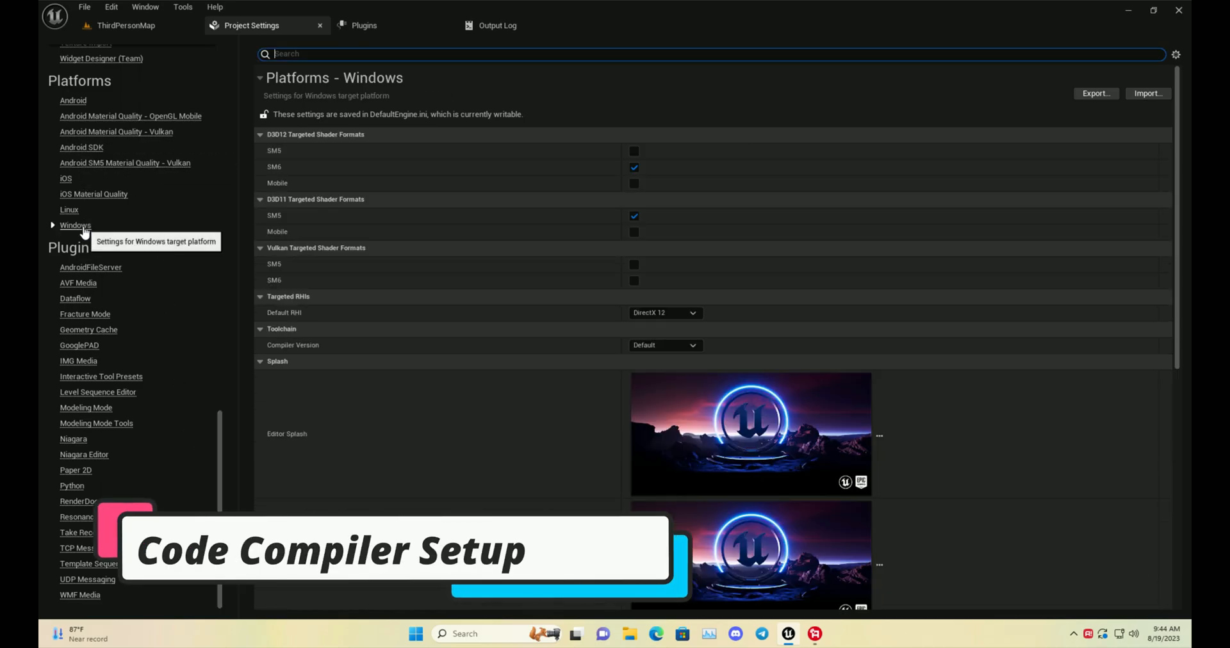
pyautogui.moveTo(309, 348)
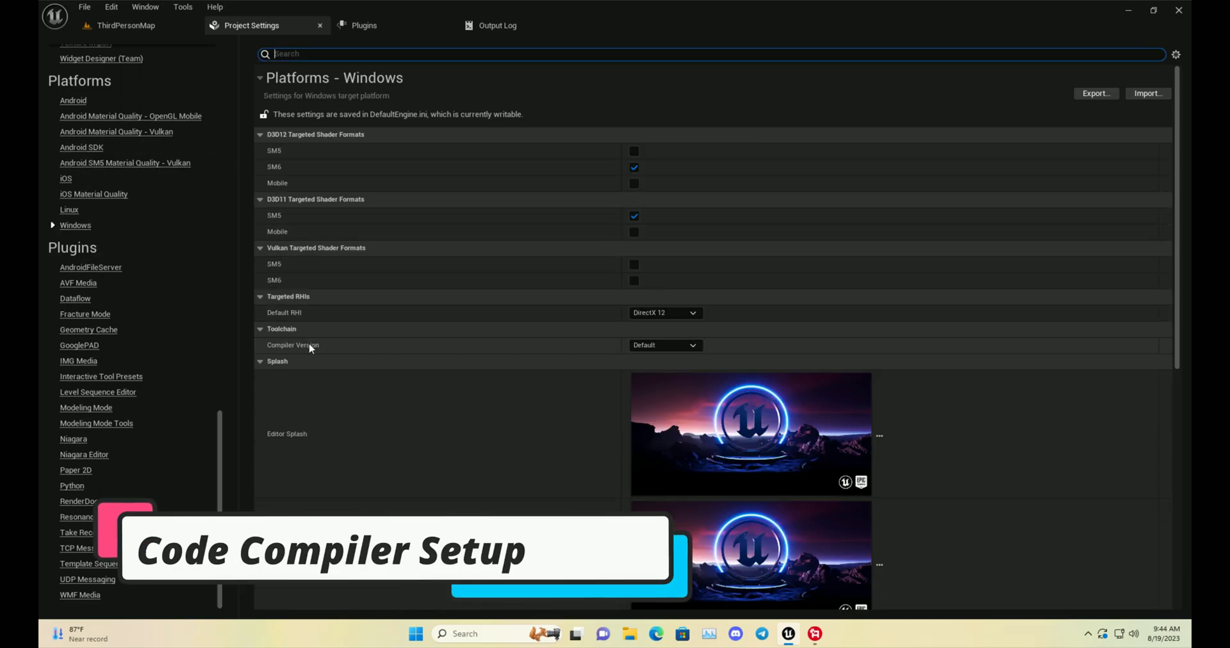
pyautogui.click(664, 346)
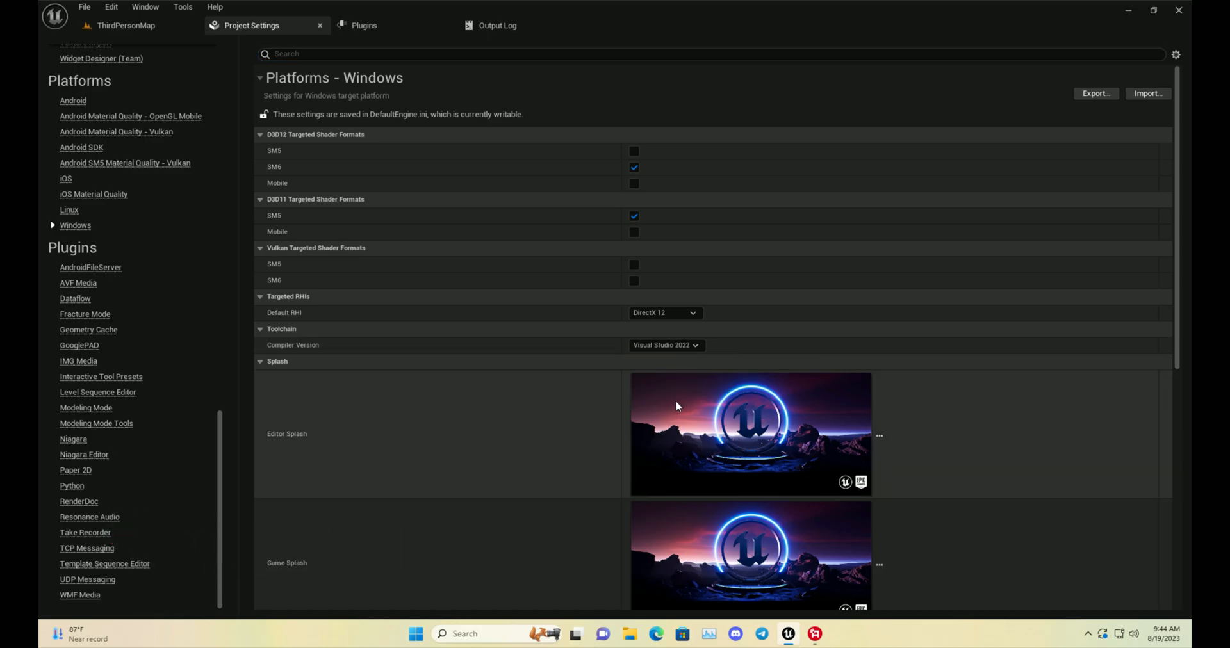
# - Select the Android platform and run Configure Now under APK Packaging
pyautogui.click(73, 100)
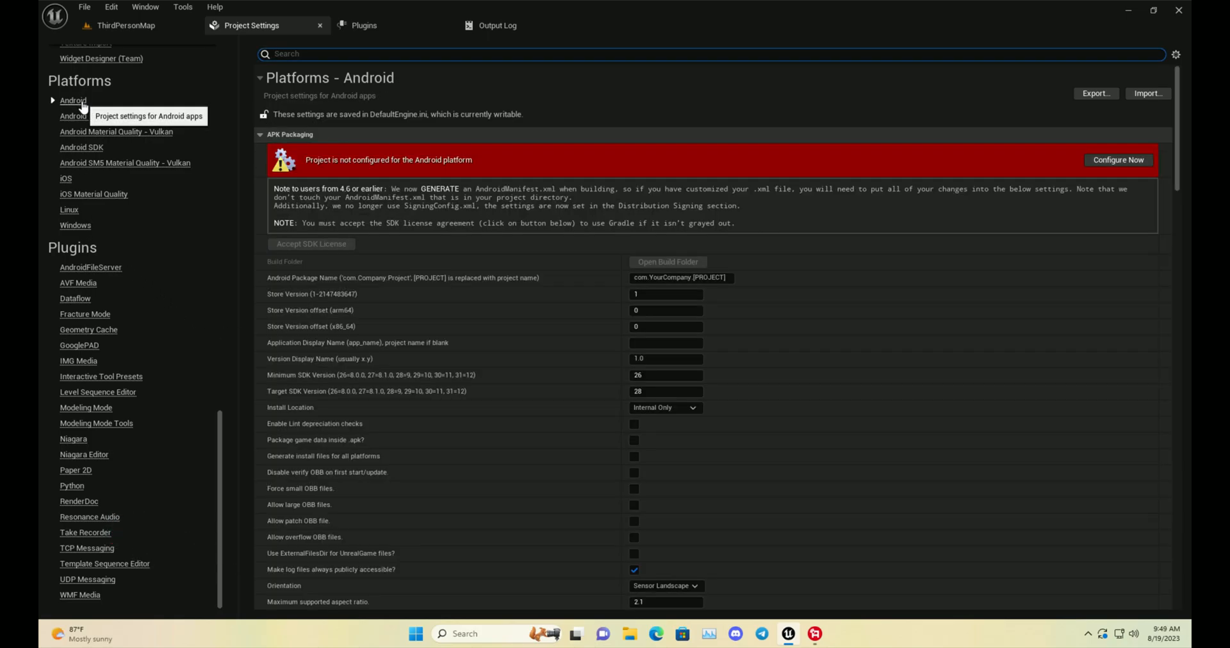
pyautogui.moveTo(1117, 160)
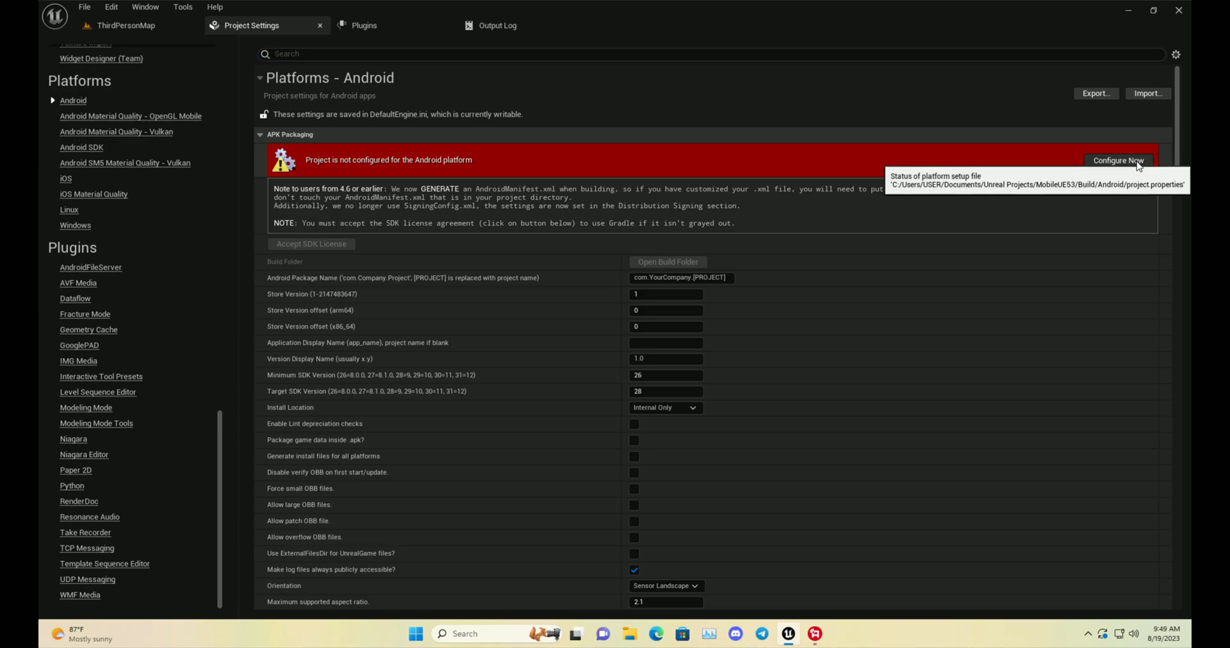
pyautogui.click(1118, 161)
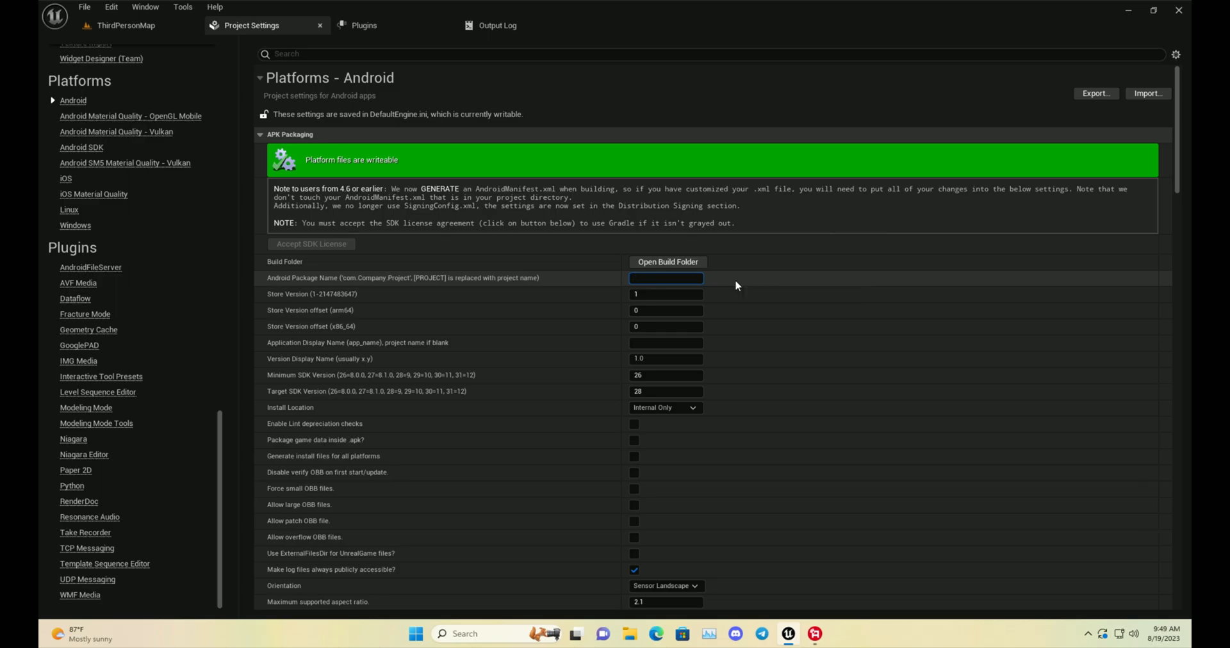
# - Set the Android package name to com.tecdevstudio
pyautogui.write('com')
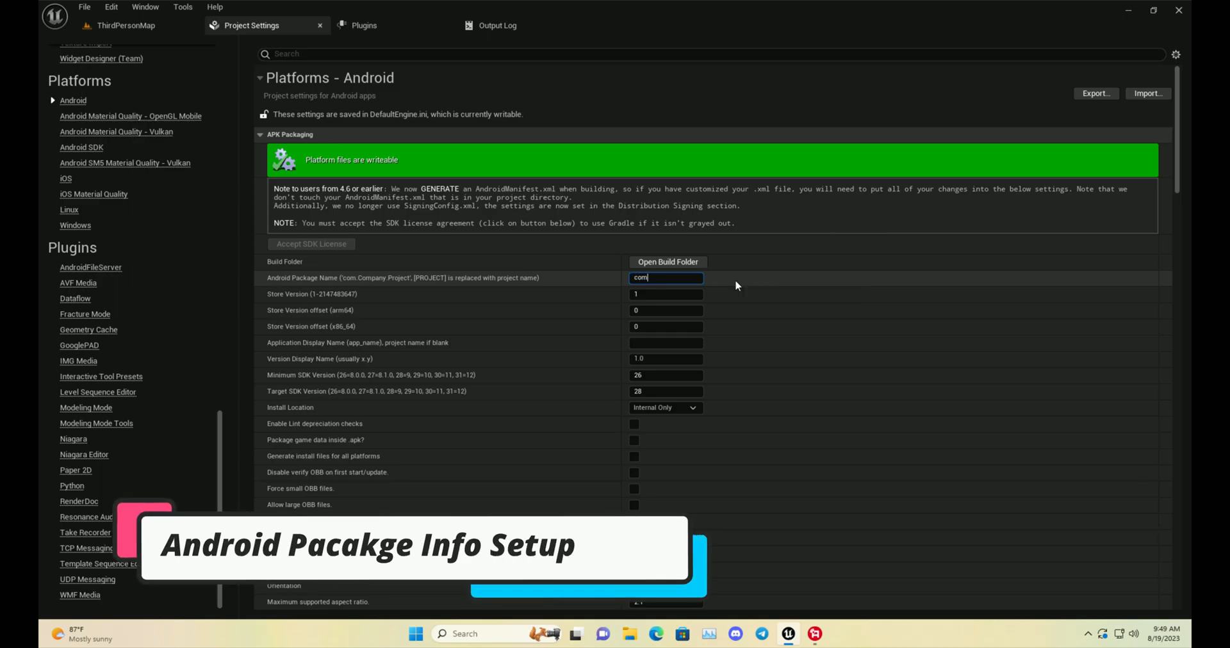
pyautogui.write('.mygame')
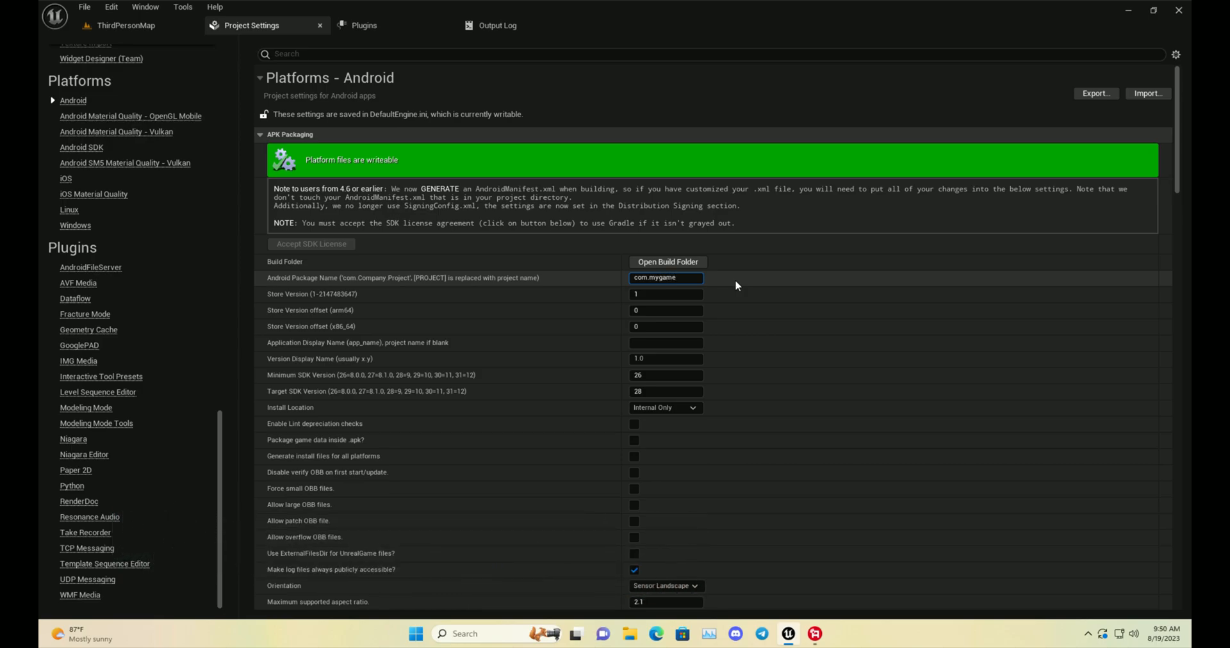
pyautogui.write('unreal')
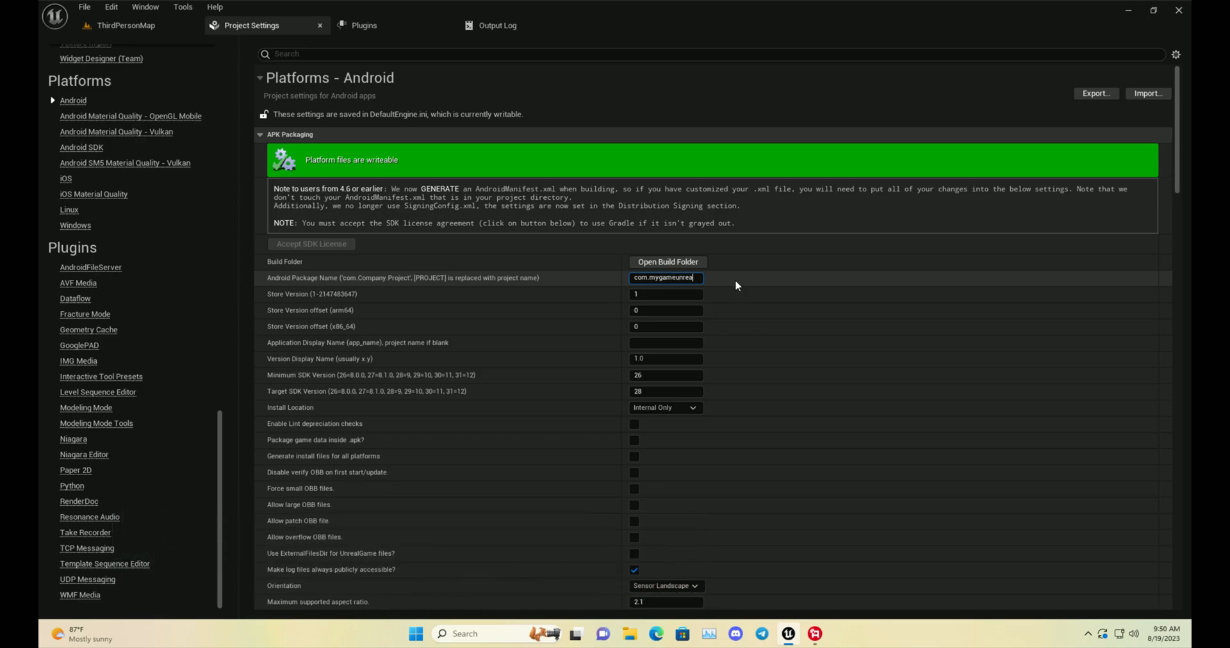
pyautogui.moveTo(718, 279)
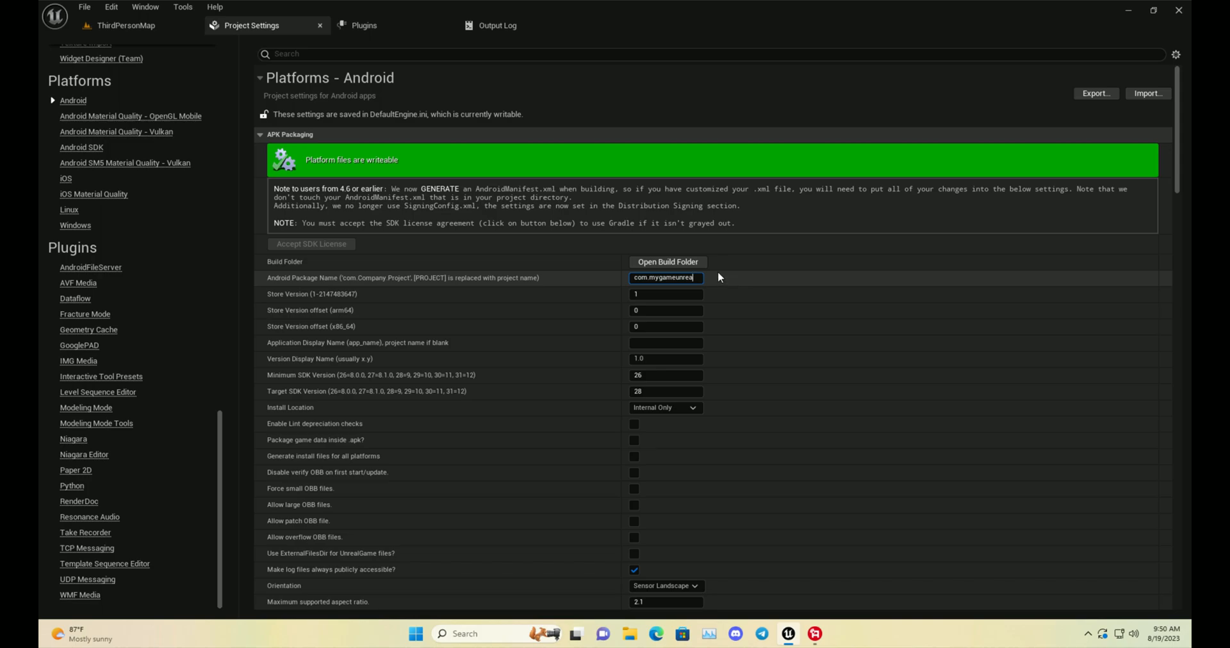
pyautogui.write('com.tec')
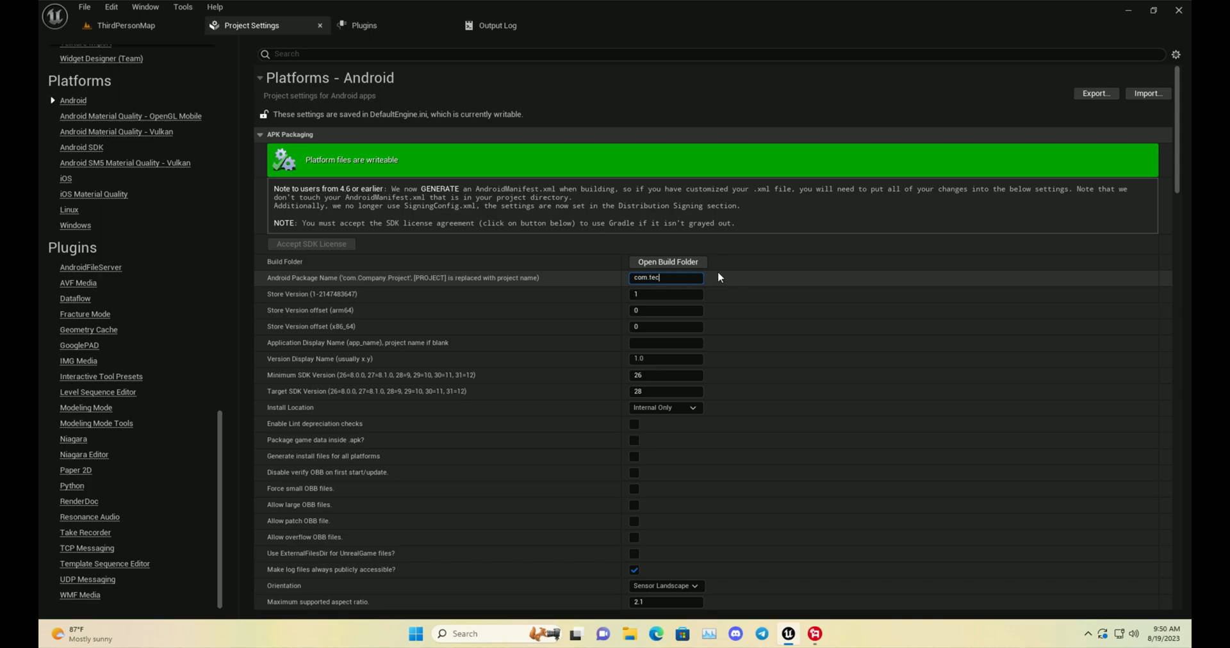
pyautogui.write('devstudio')
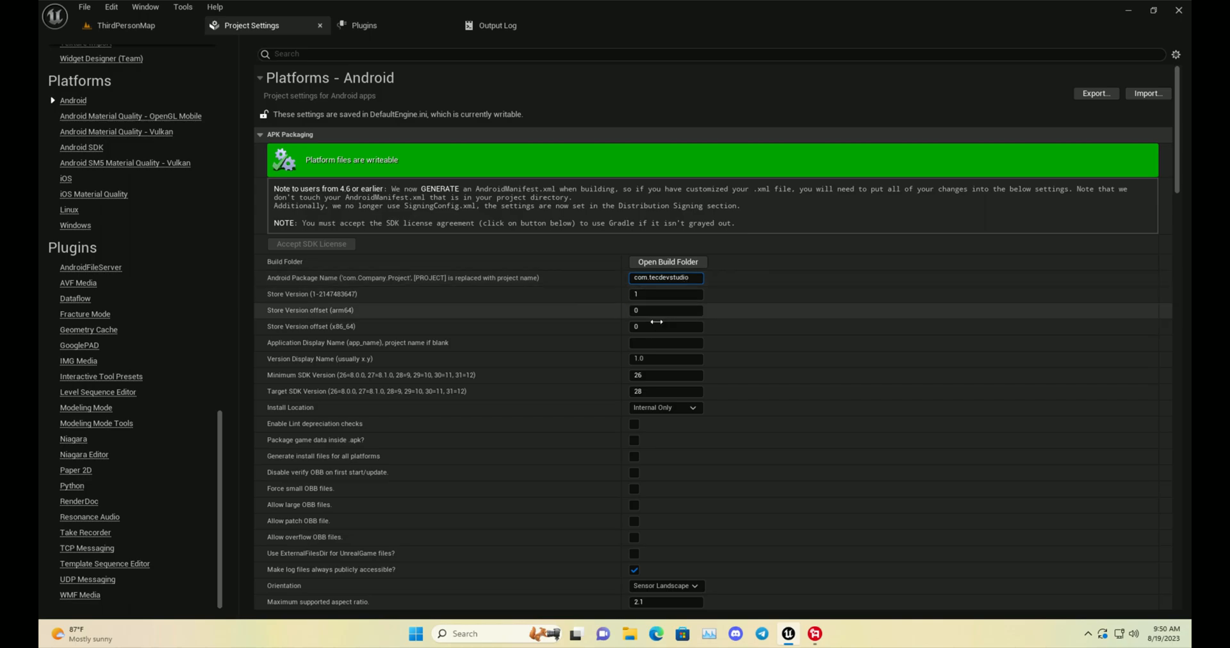
# - Set display name Tec Dev Studio, target SDK 34, and package game data inside the APK
pyautogui.click(665, 342)
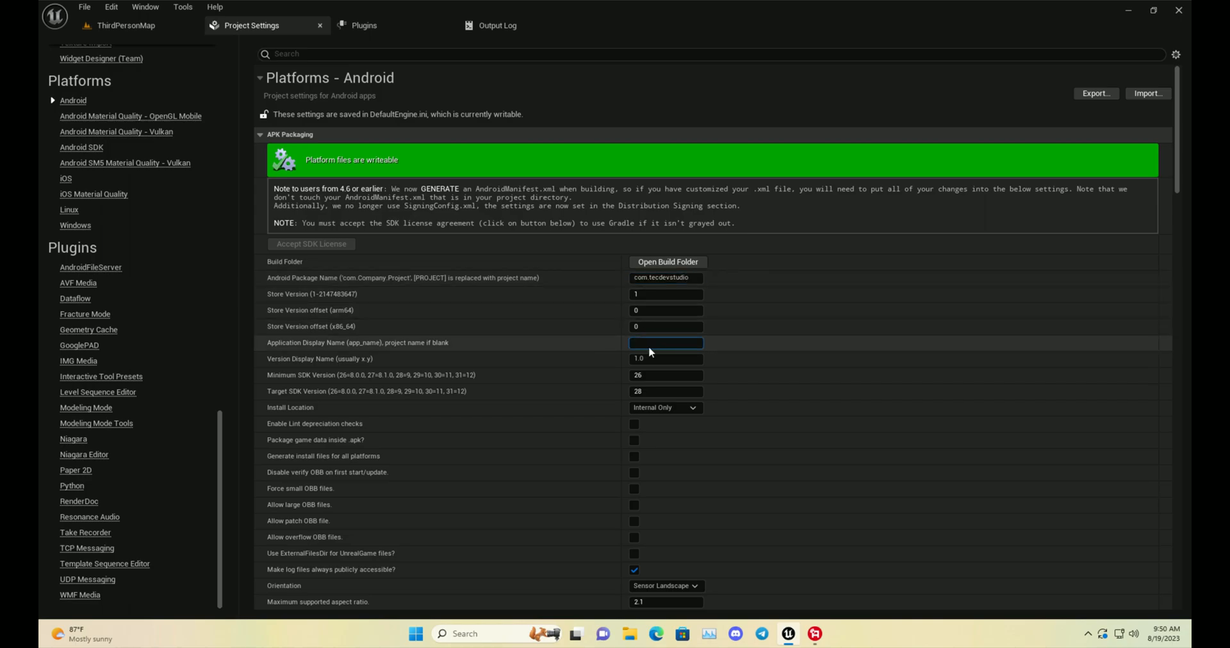
pyautogui.write('Tec Dev Studio')
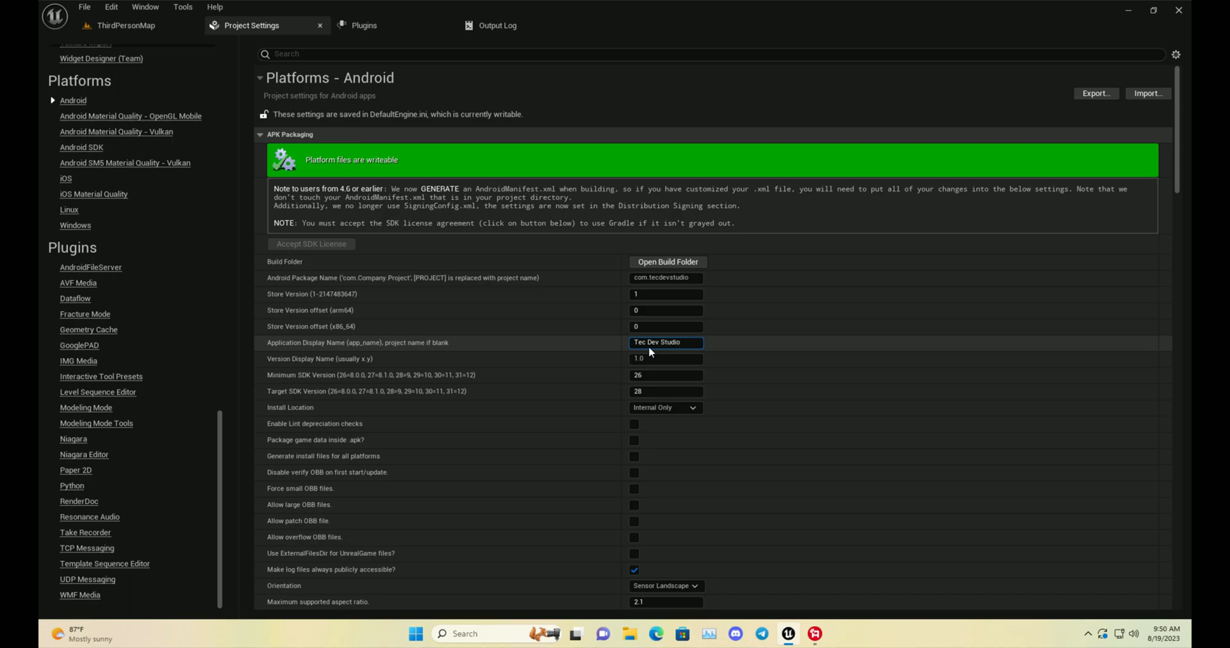
pyautogui.moveTo(677, 384)
pyautogui.write('34')
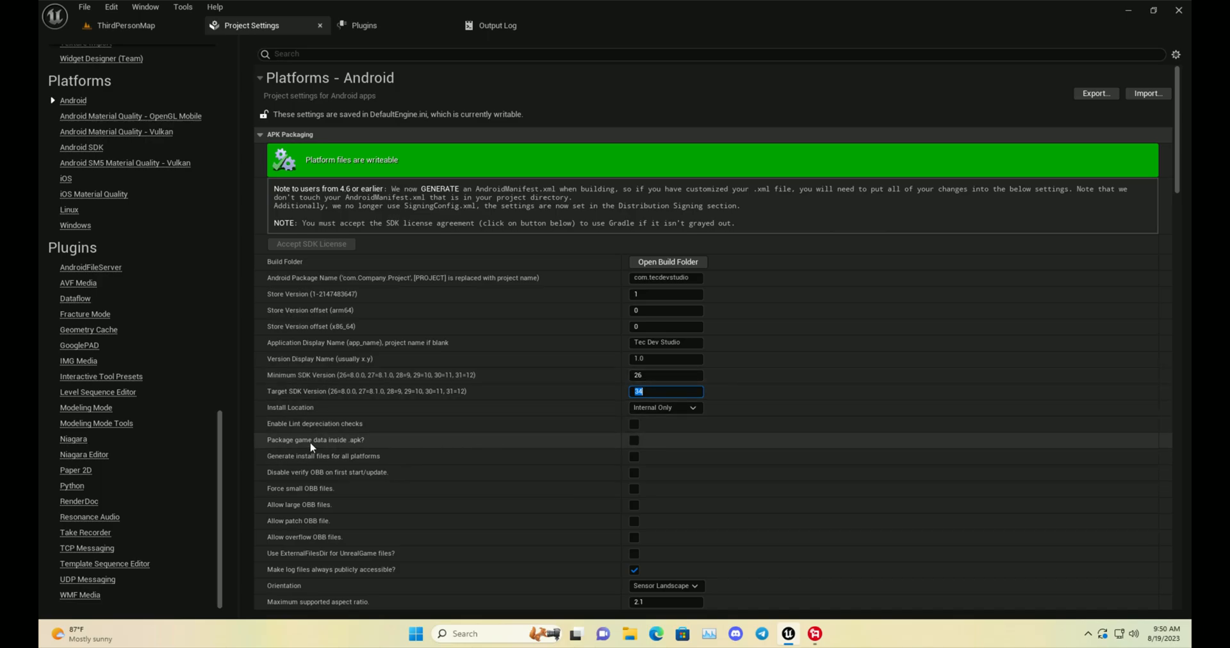
pyautogui.click(634, 440)
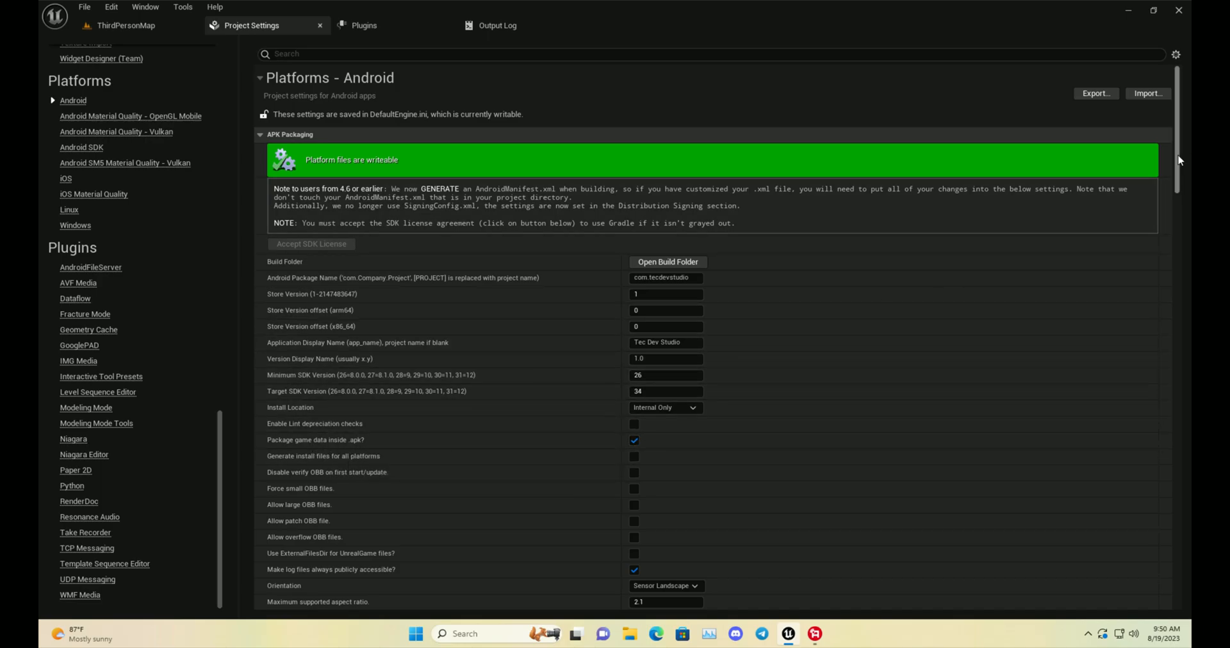
pyautogui.scroll(-3)
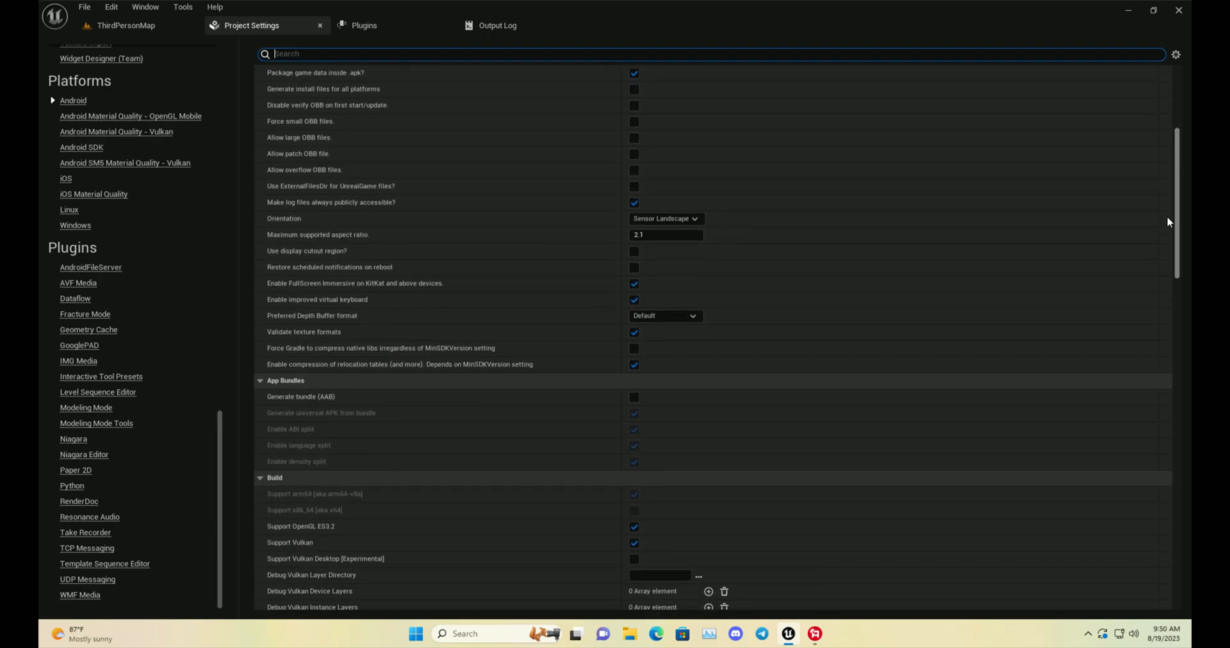
# - Allow large OBB files and remove Oculus signature files from the distribution APK
pyautogui.scroll(3)
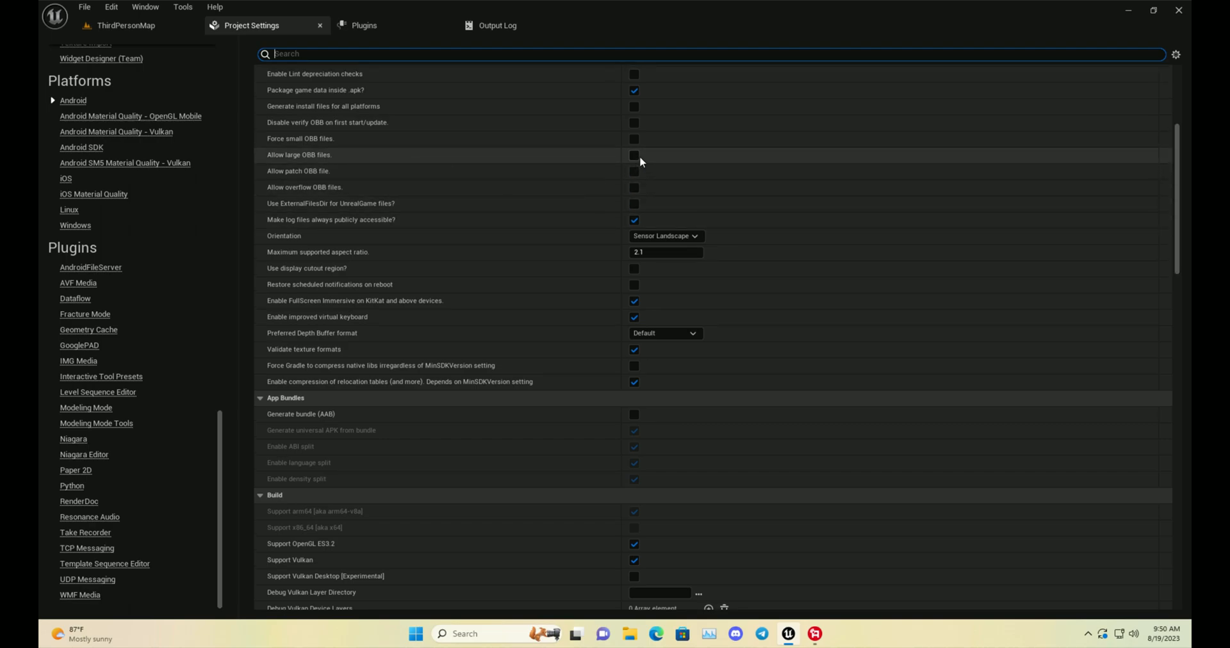
pyautogui.click(634, 155)
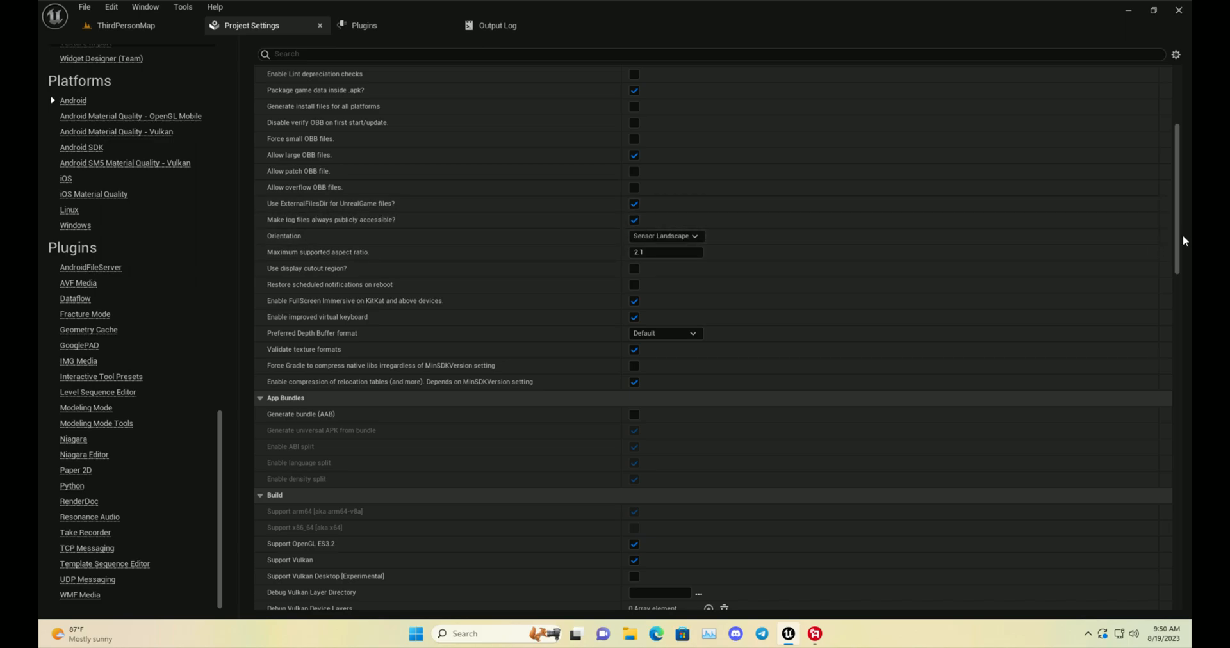
pyautogui.scroll(-3)
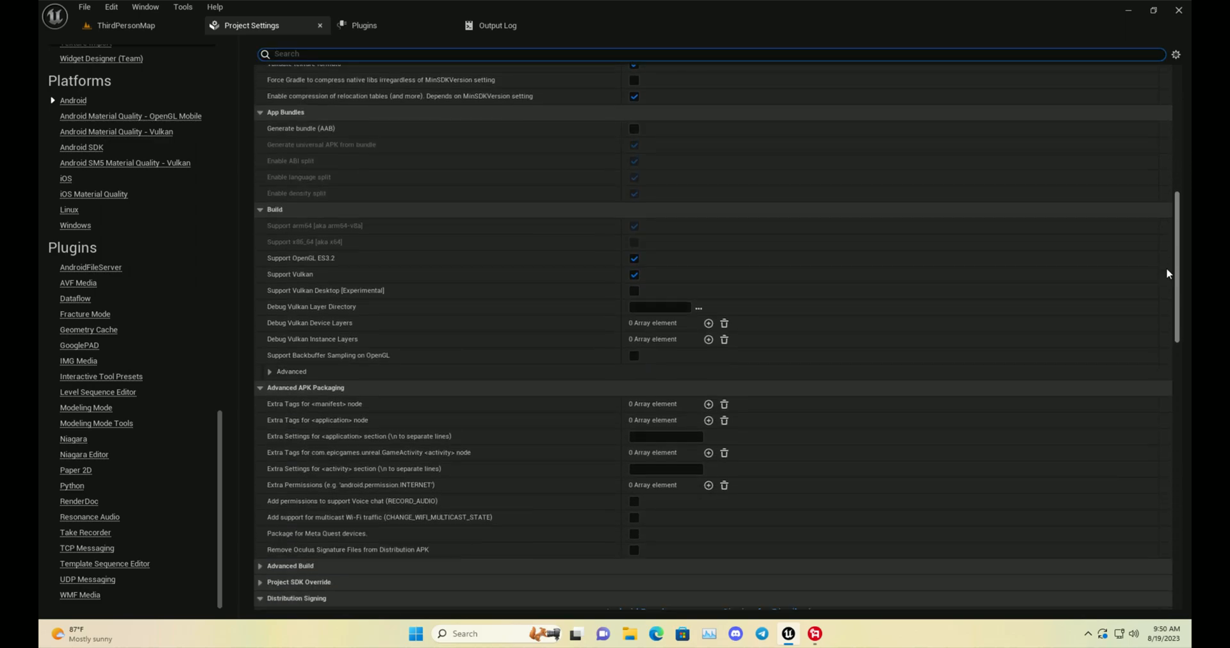
pyautogui.scroll(-3)
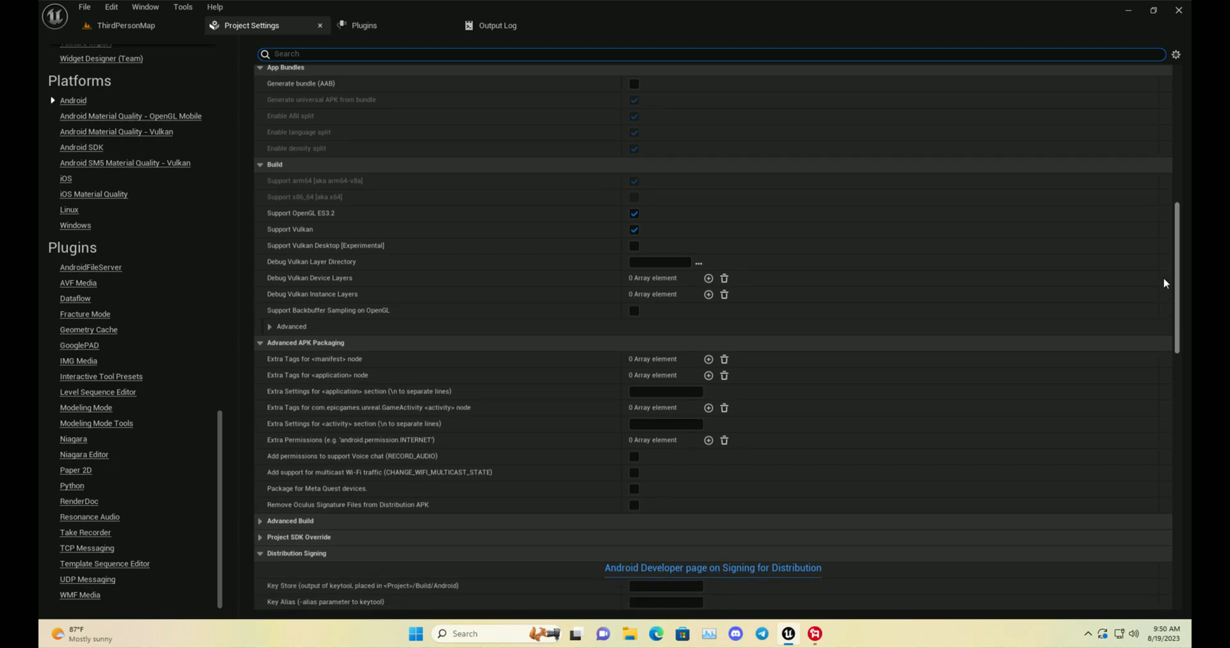
pyautogui.scroll(-3)
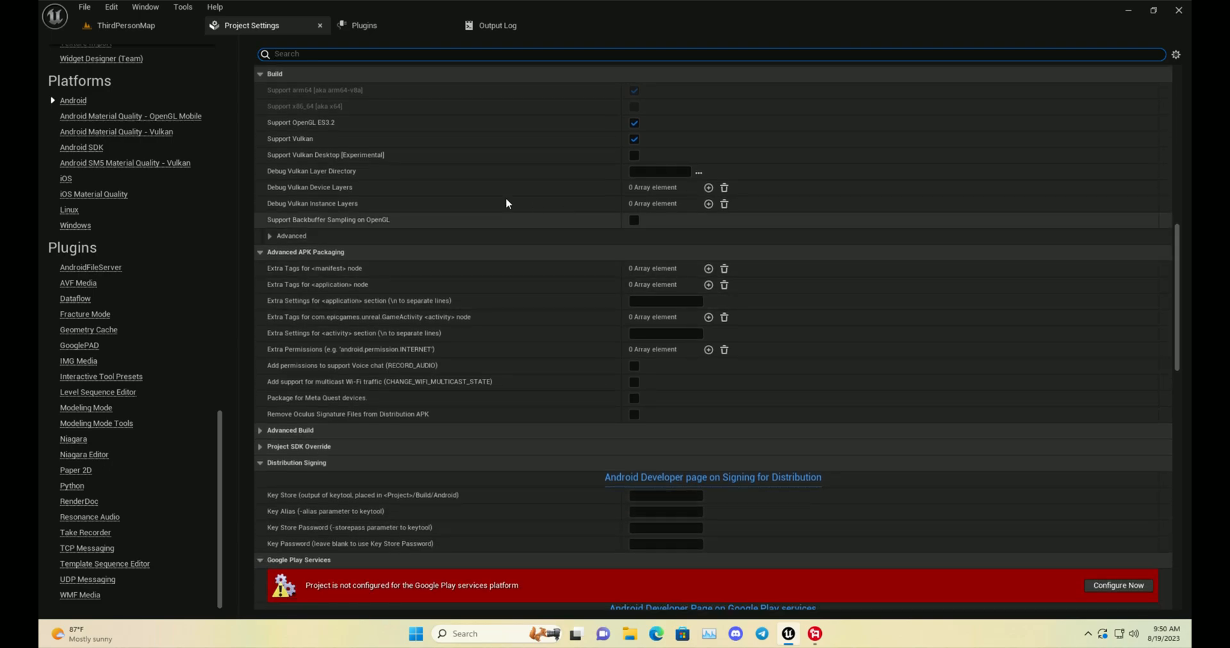
pyautogui.click(270, 236)
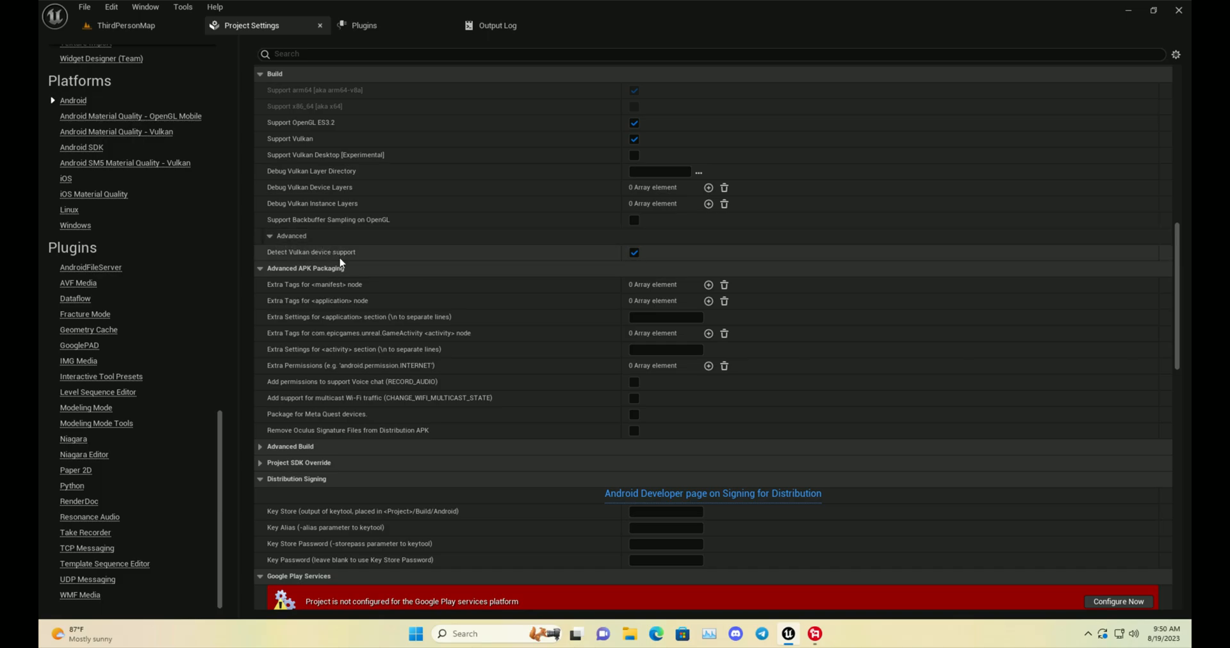
pyautogui.moveTo(522, 220)
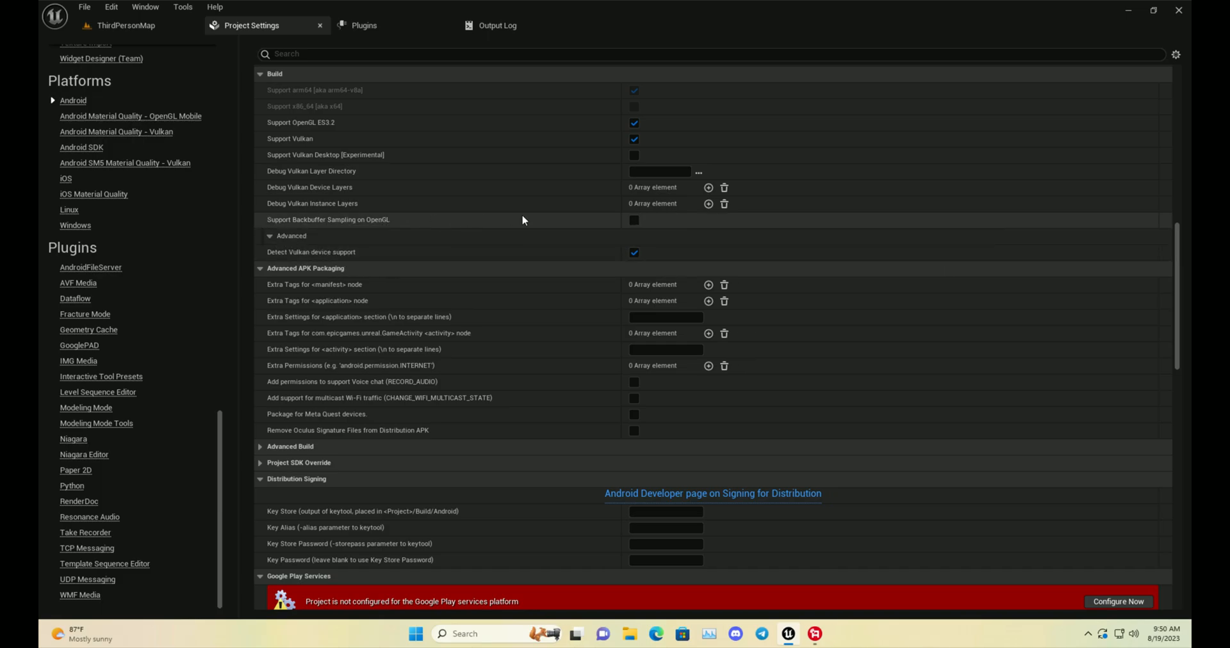
pyautogui.moveTo(643, 225)
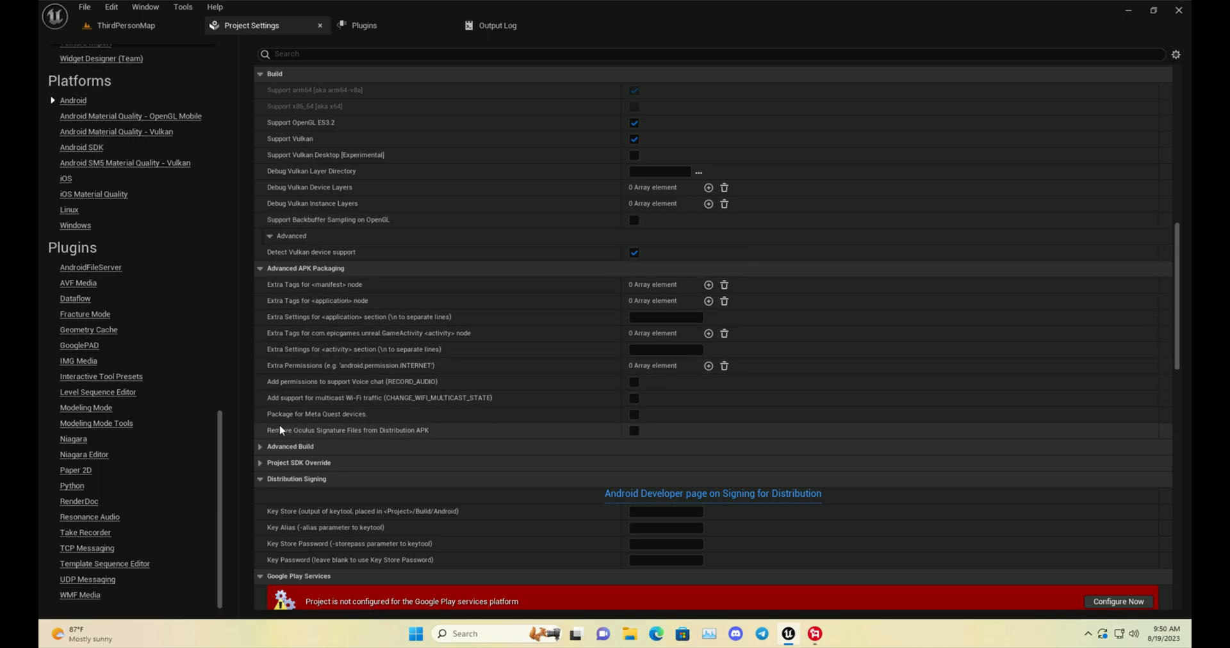
pyautogui.moveTo(647, 436)
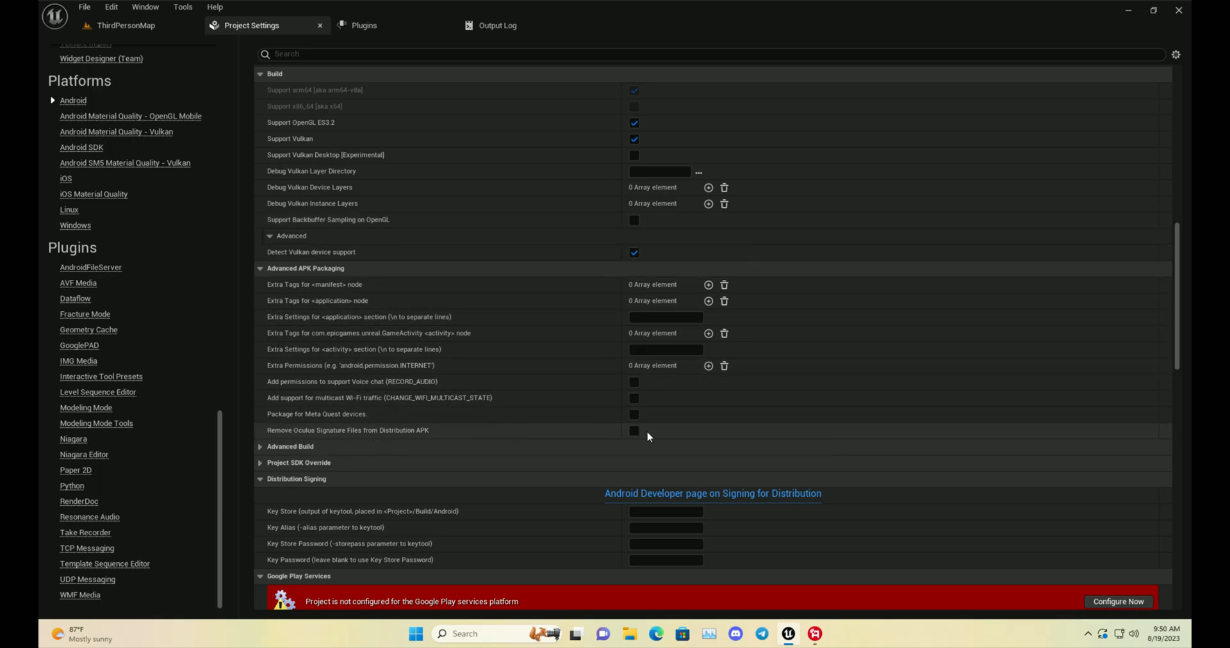
pyautogui.click(634, 430)
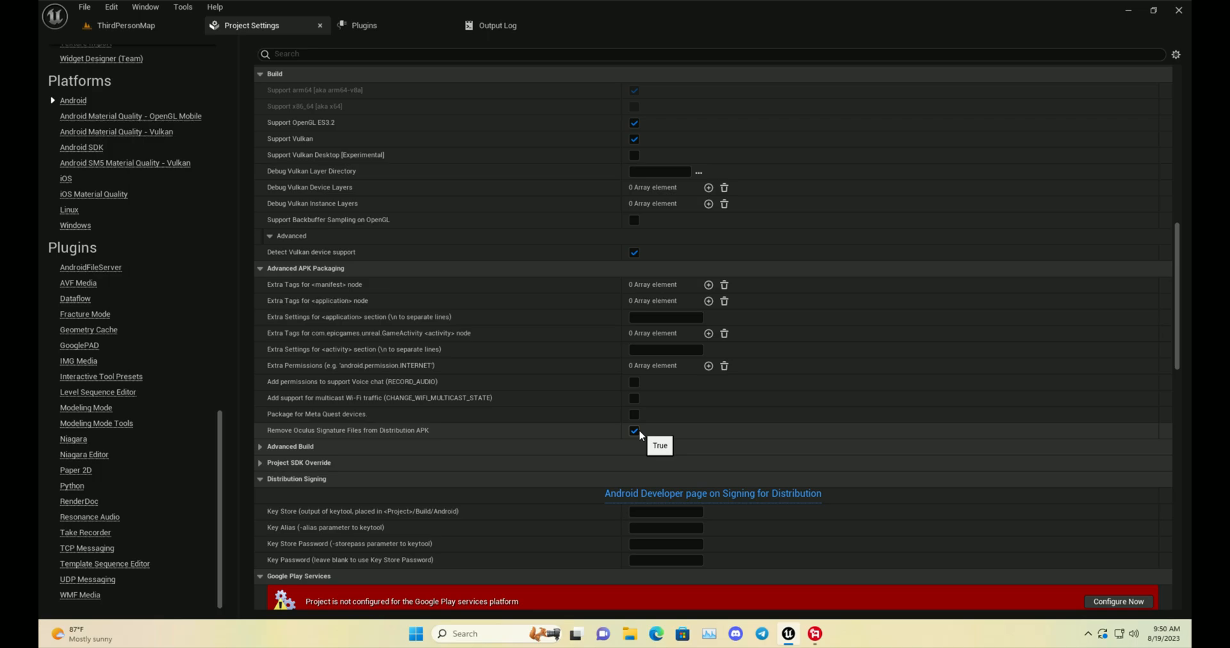
pyautogui.scroll(-3)
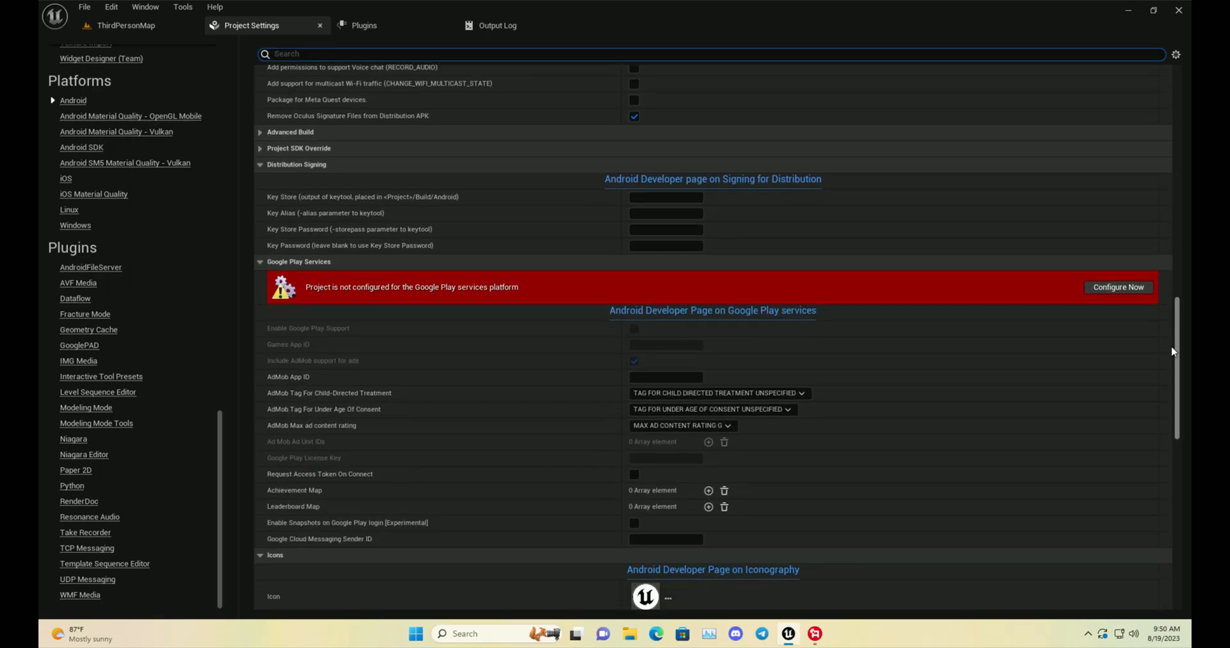
# - Uncheck Show launch image under Android Launch Images
pyautogui.scroll(-3)
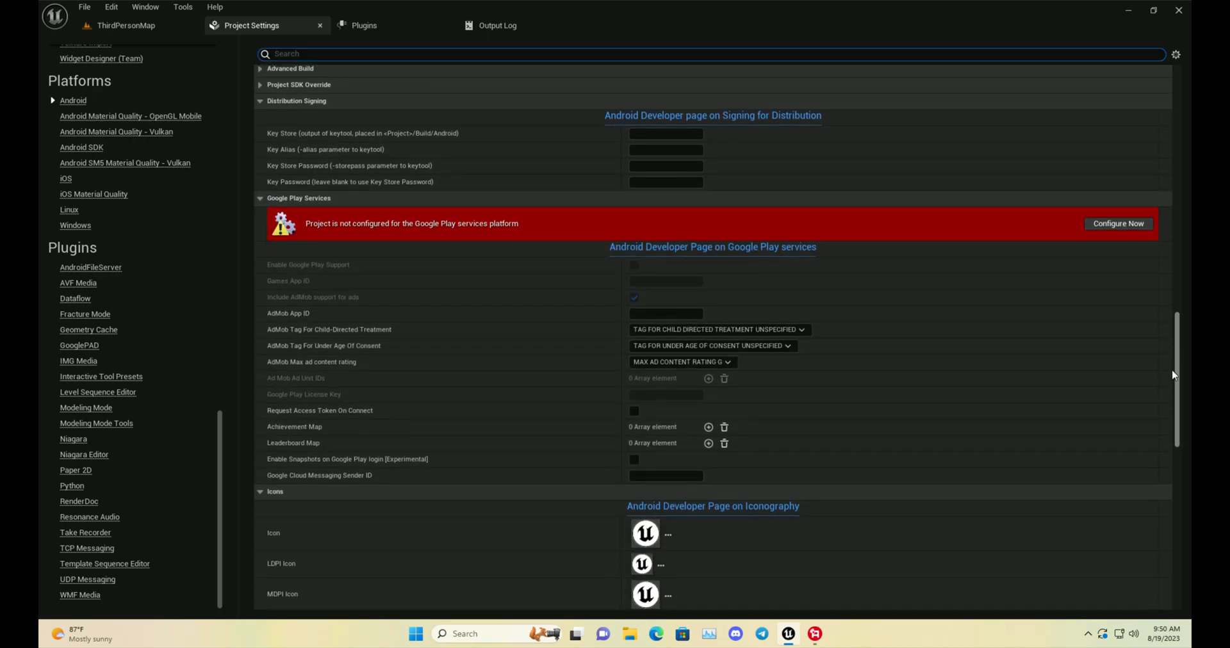
pyautogui.scroll(-3)
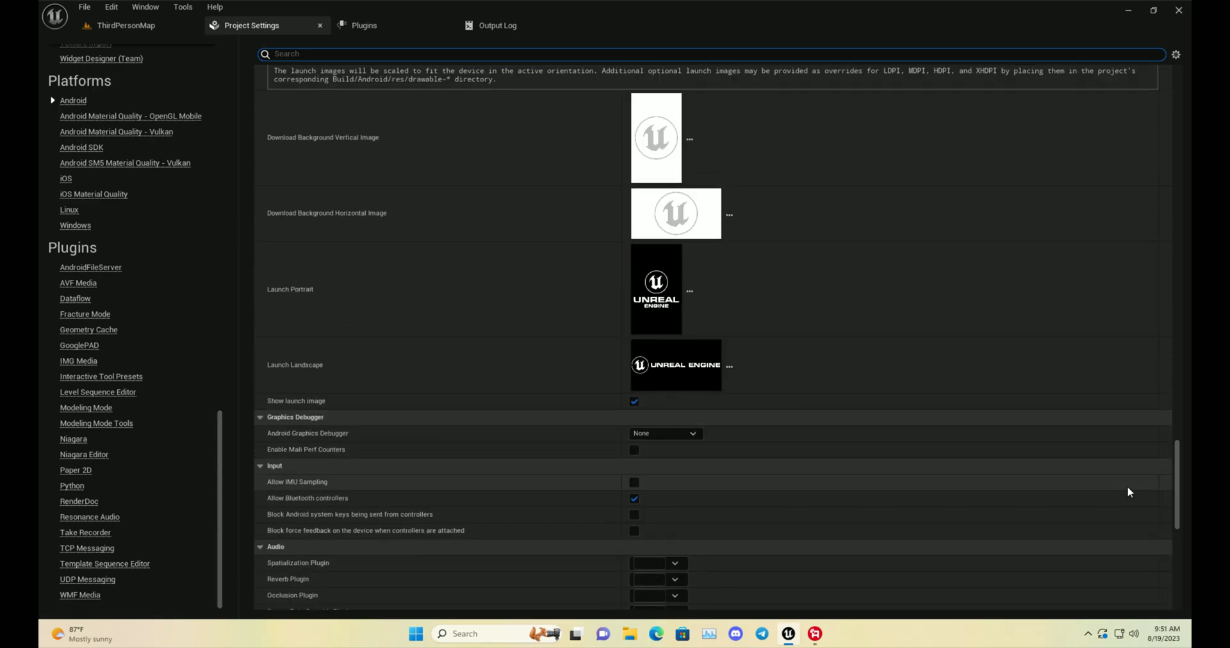
pyautogui.click(633, 401)
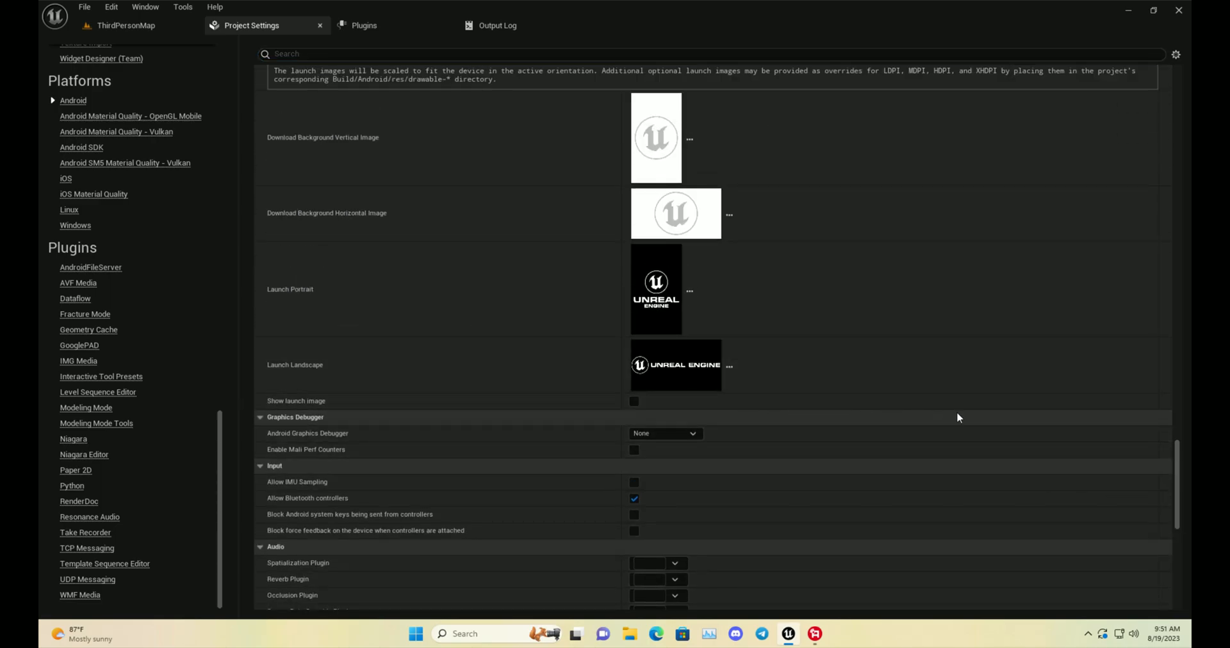
pyautogui.scroll(-3)
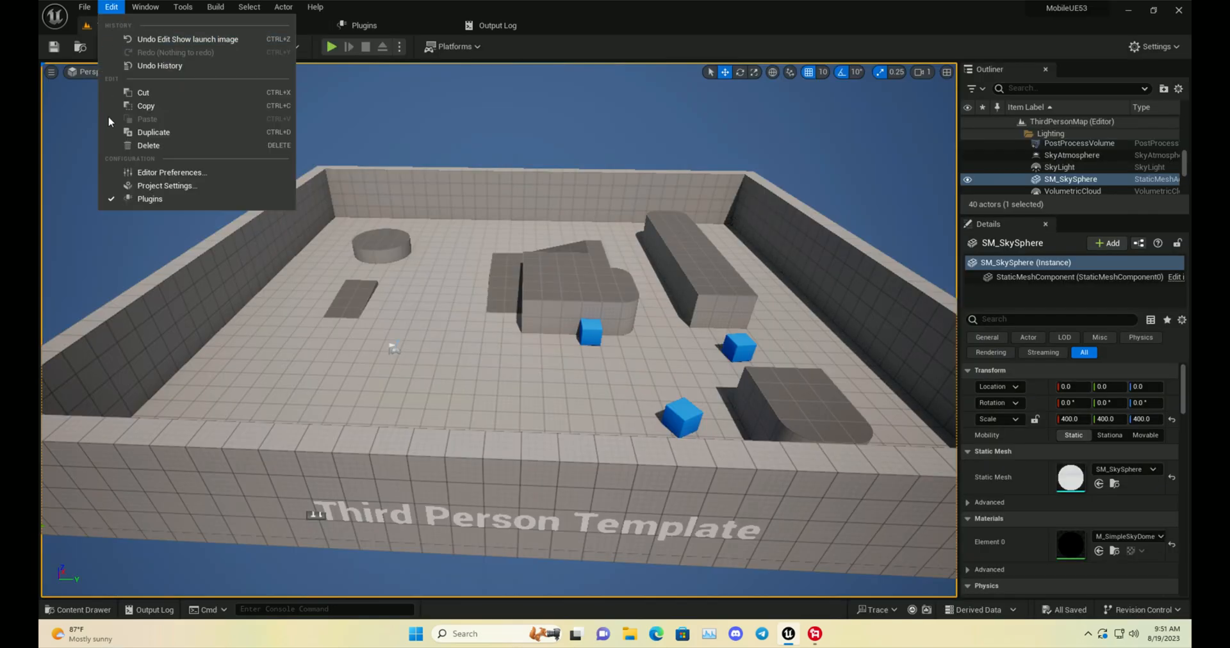
# - In Editor Preferences > Source Code, choose Visual Studio 2022 as the source code editor
pyautogui.click(172, 173)
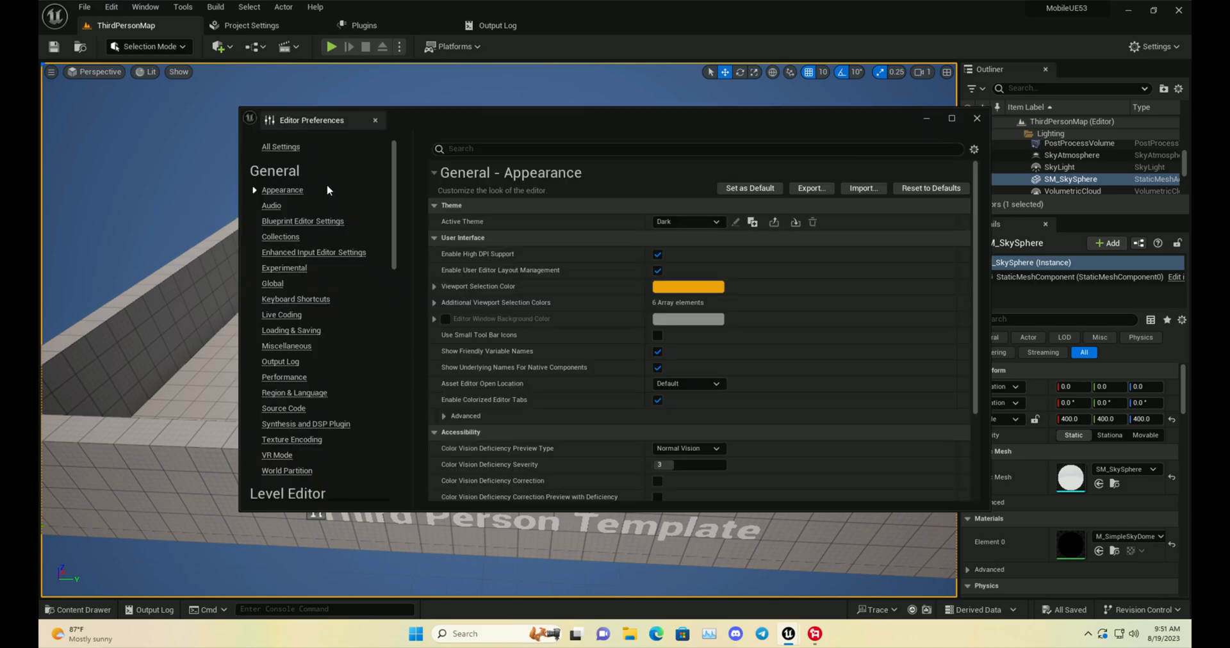
pyautogui.click(281, 315)
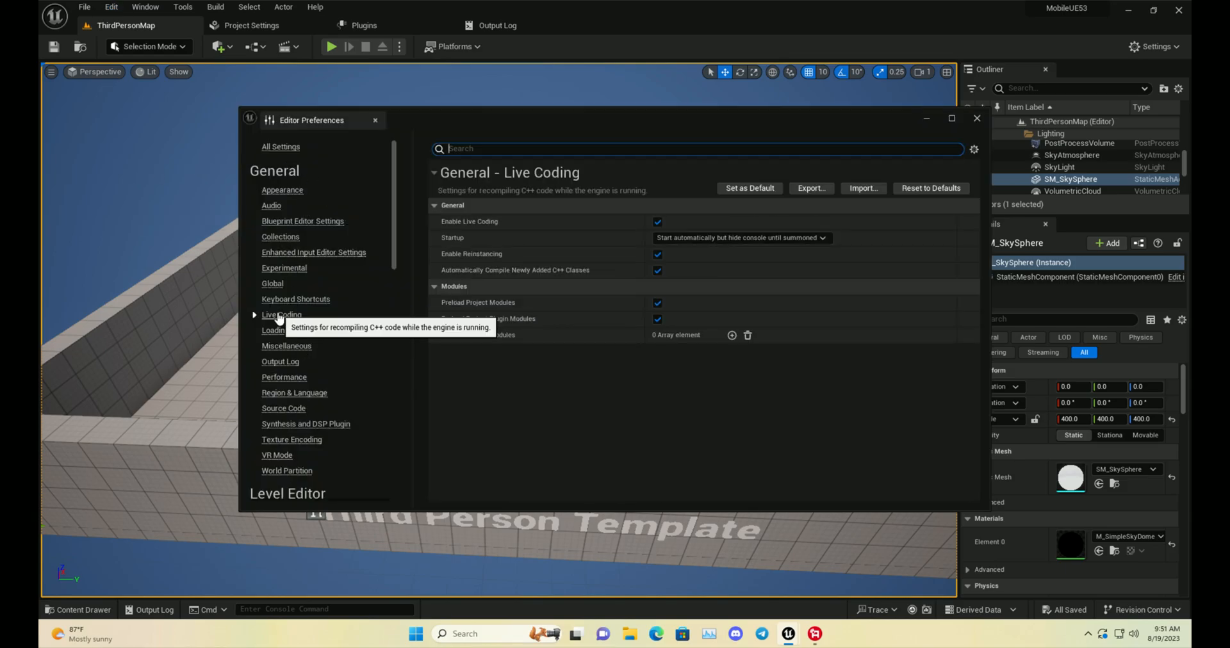
pyautogui.click(283, 408)
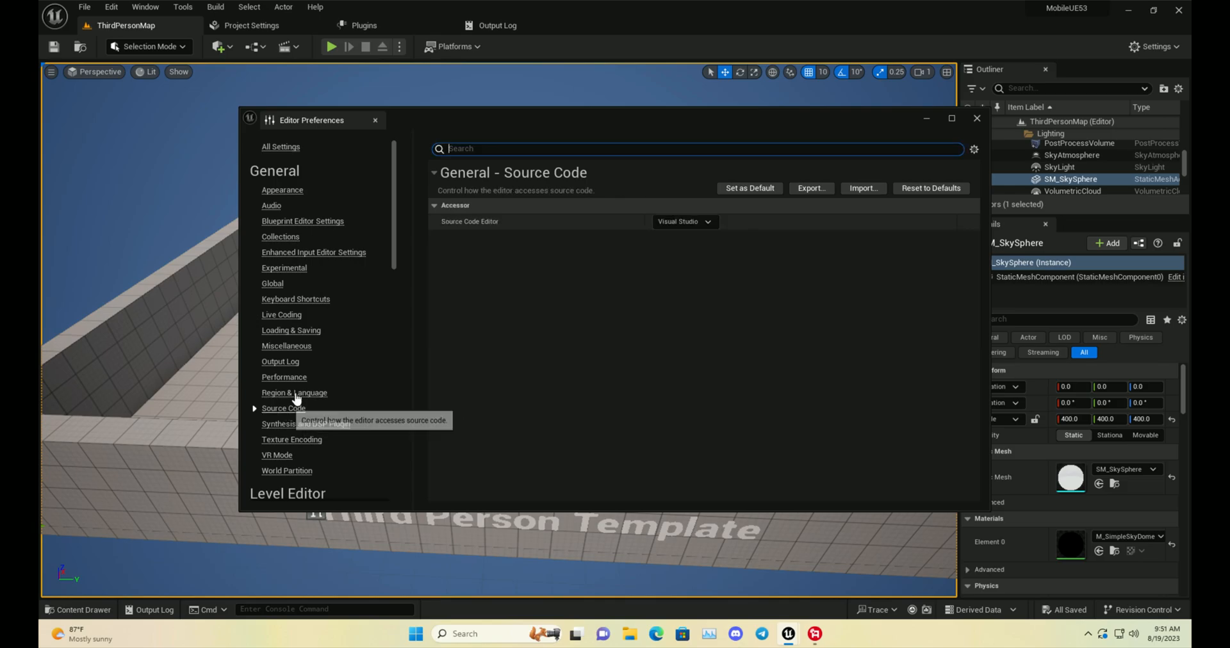
pyautogui.click(682, 222)
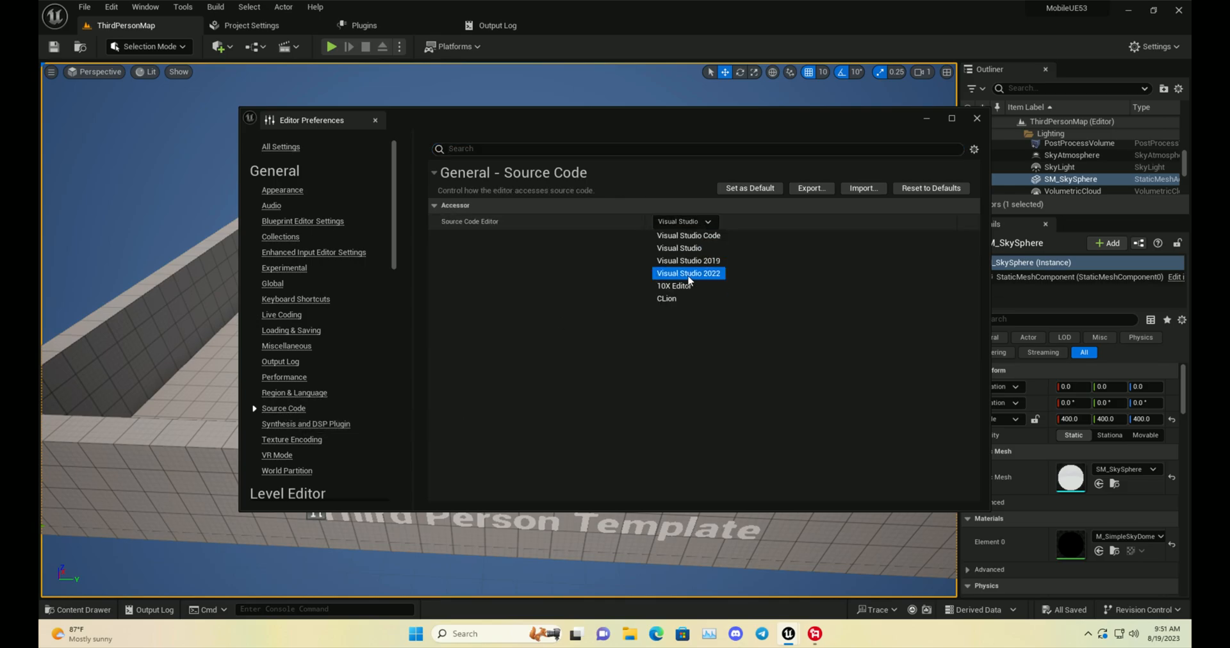
pyautogui.moveTo(710, 281)
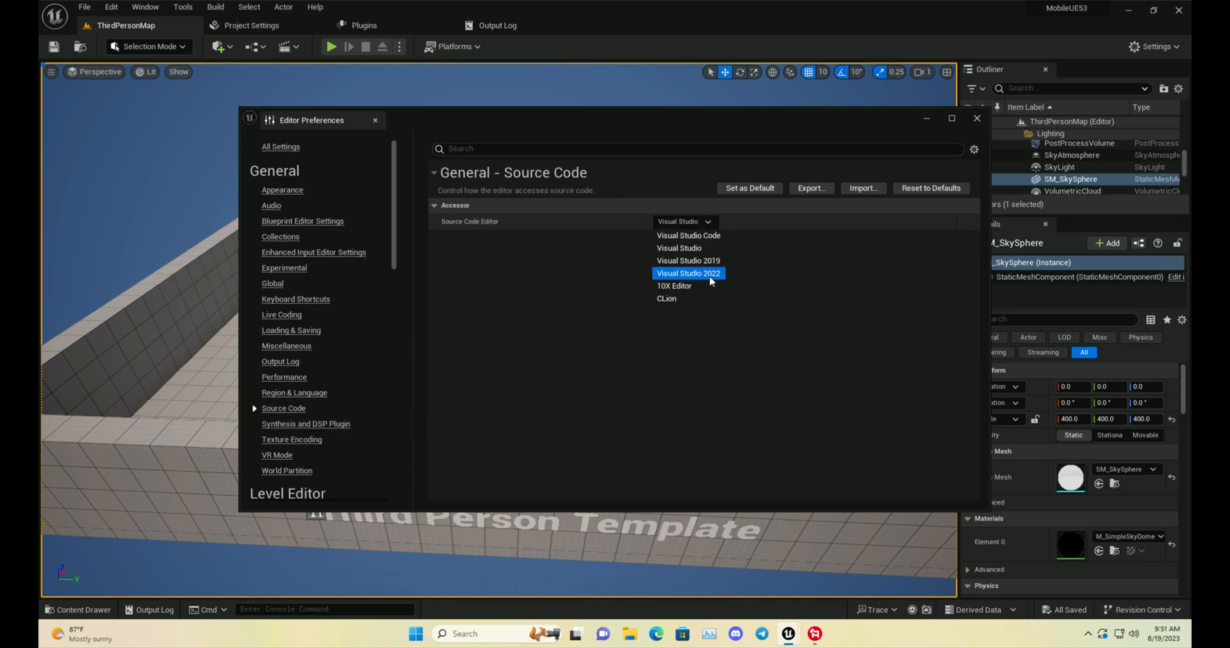
pyautogui.click(688, 273)
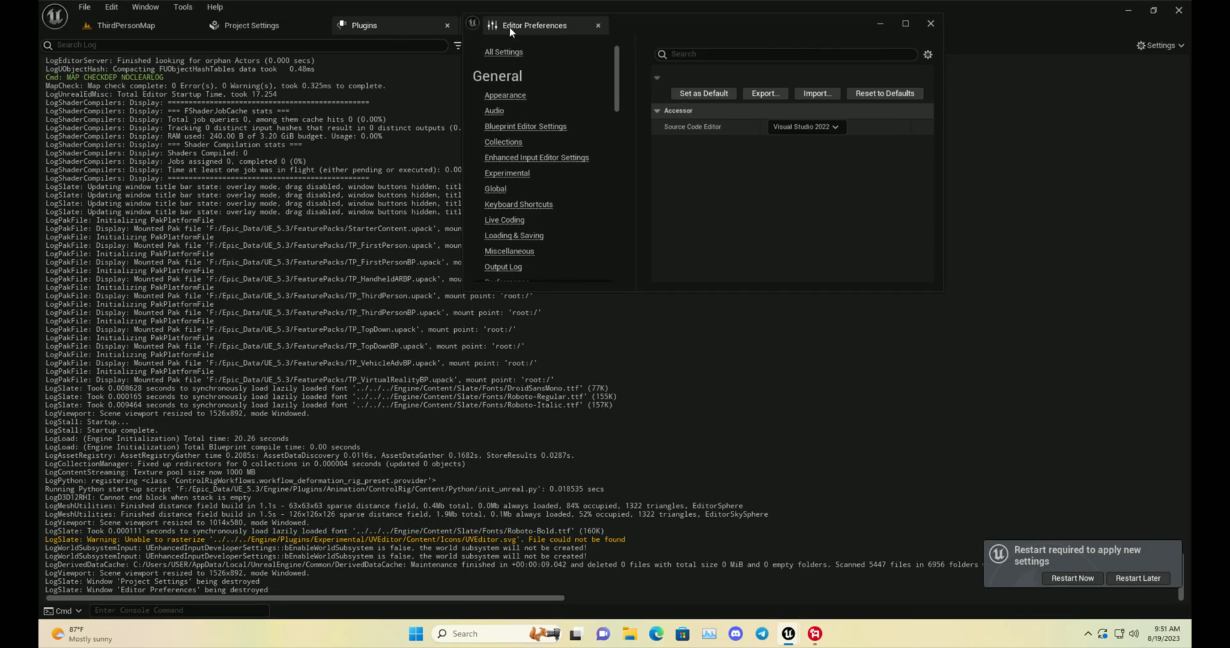
# - Disable the 'ios' and 'vr' plugin search results, clear the search, and choose Restart Later
pyautogui.click(364, 25)
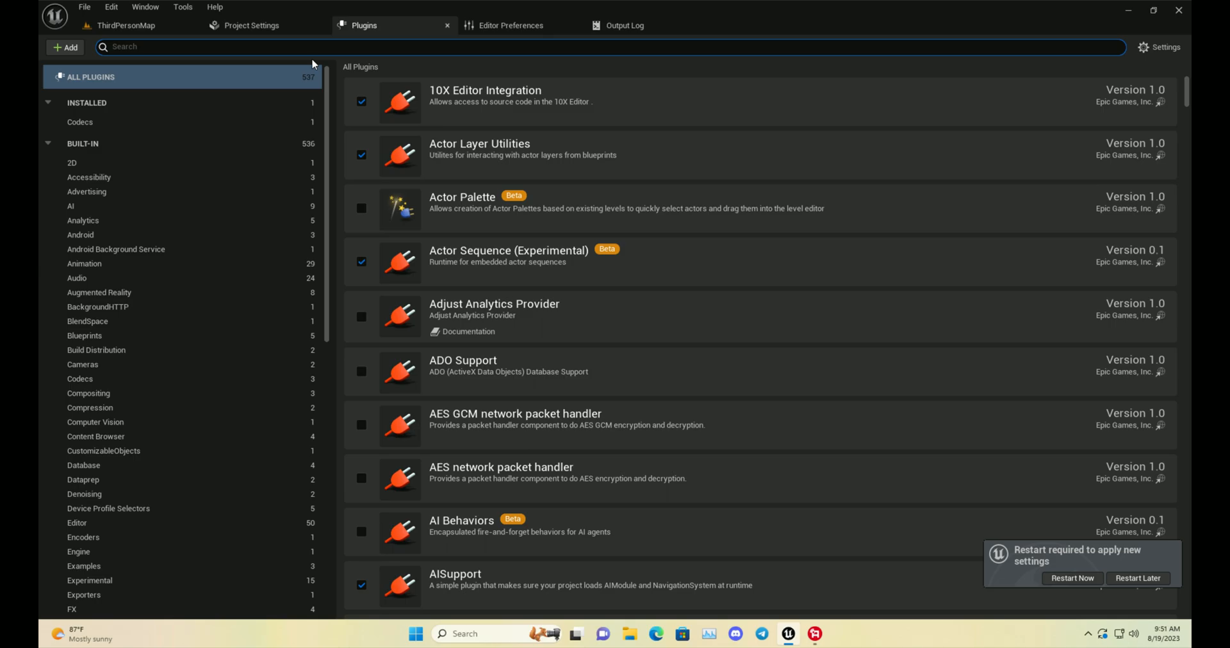
pyautogui.write('ios')
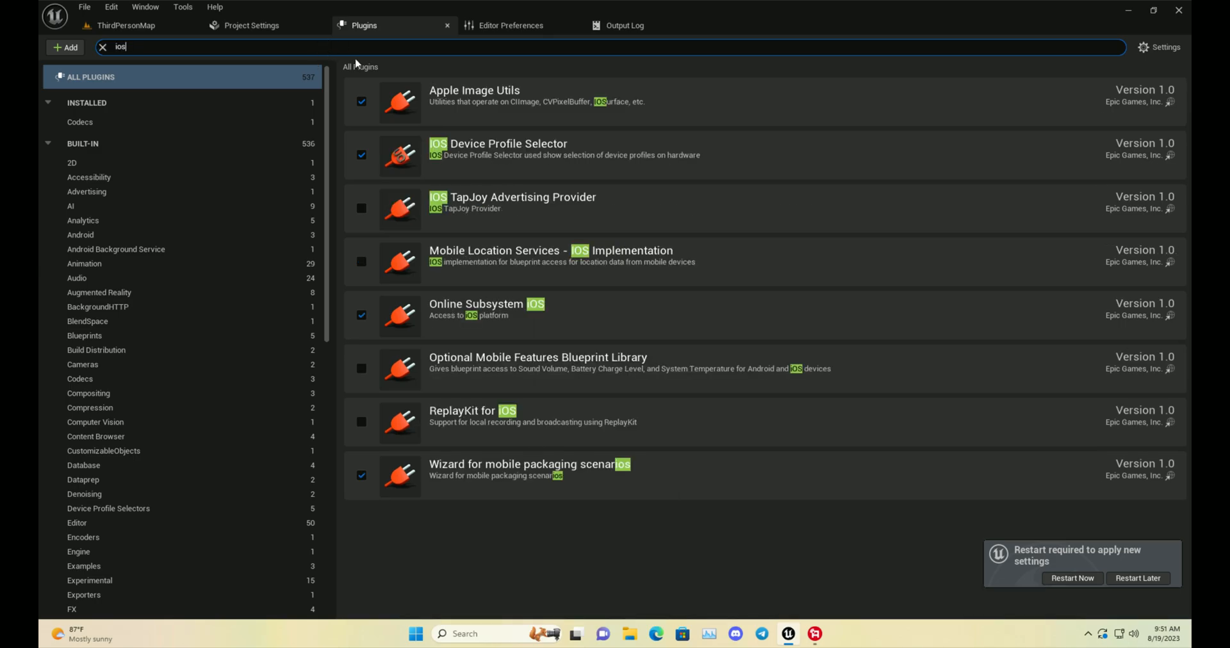
pyautogui.click(360, 101)
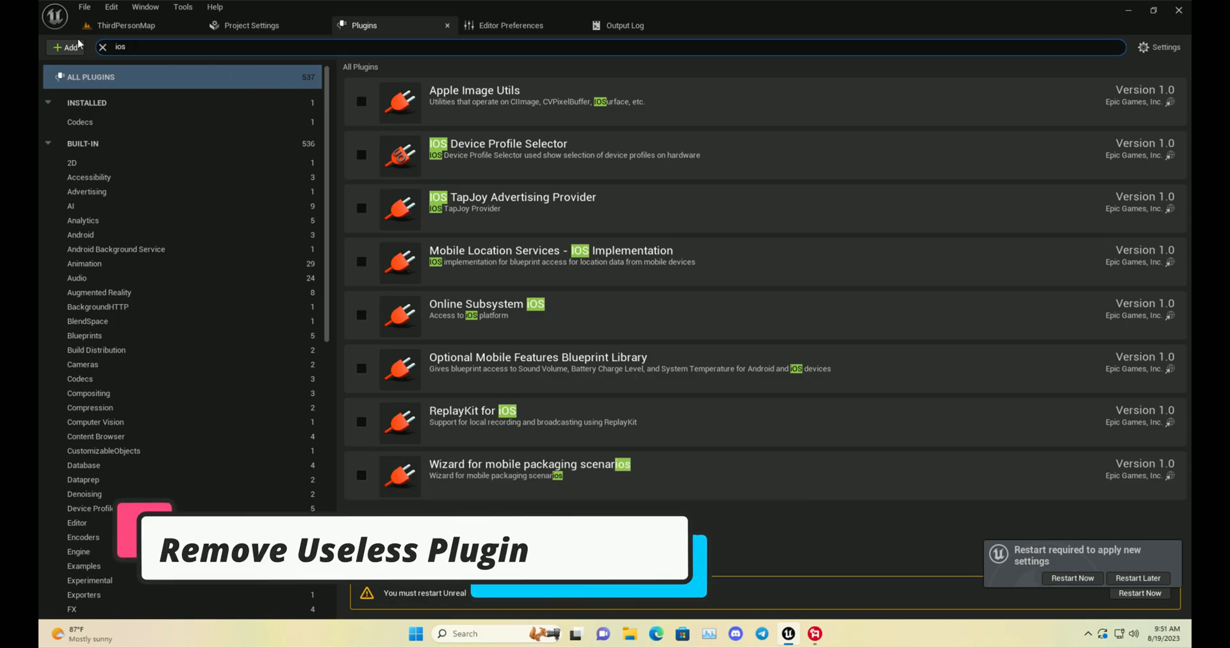
pyautogui.write('vr')
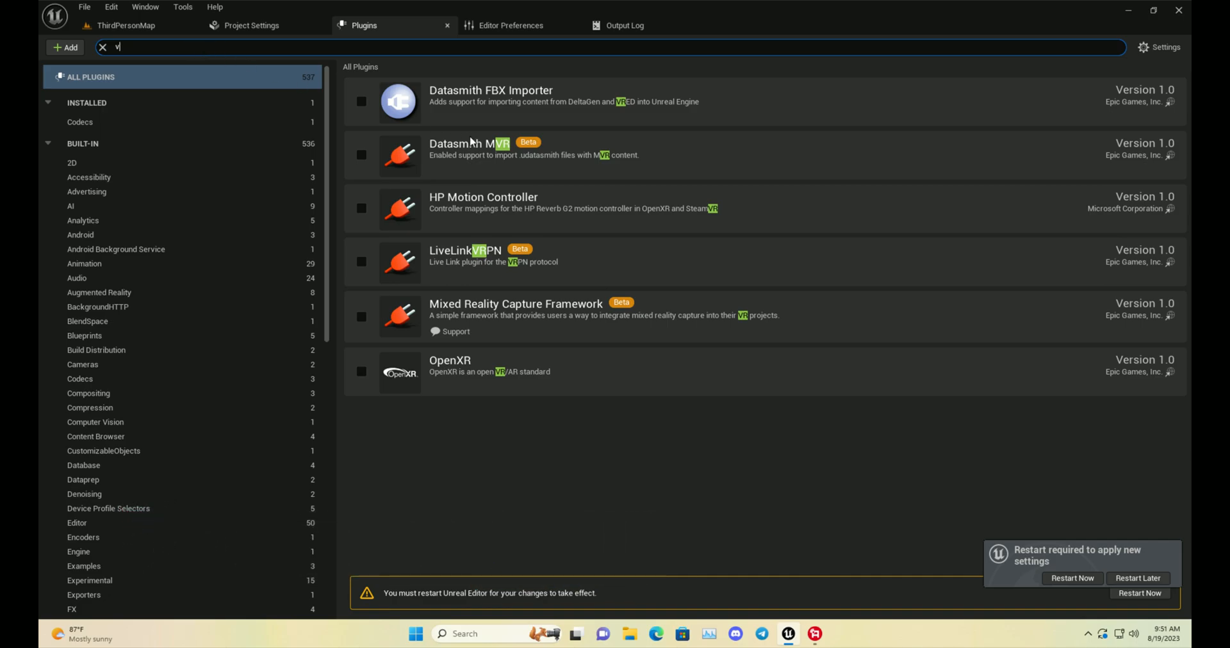
pyautogui.click(102, 47)
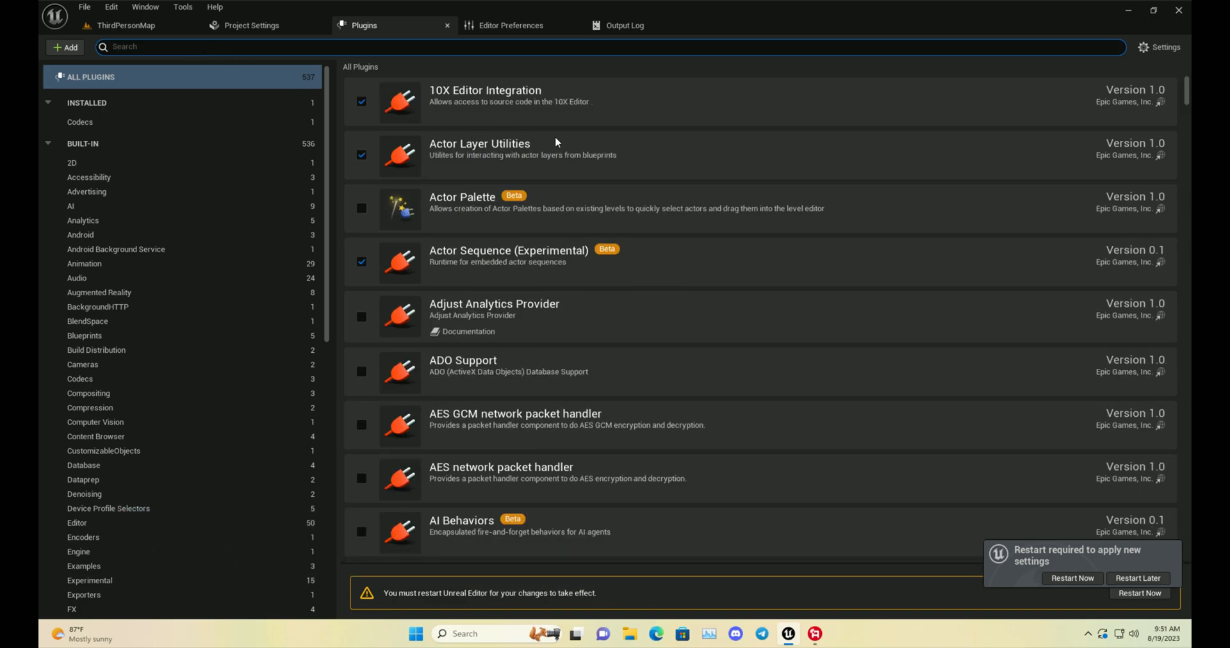
pyautogui.click(1138, 579)
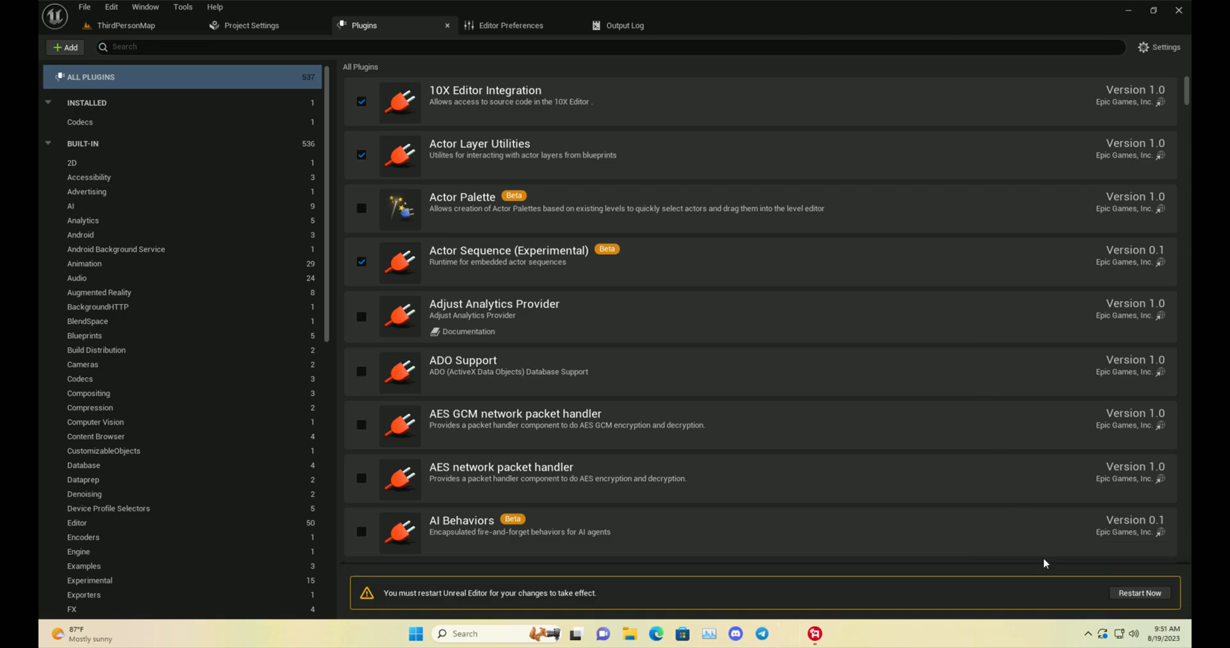